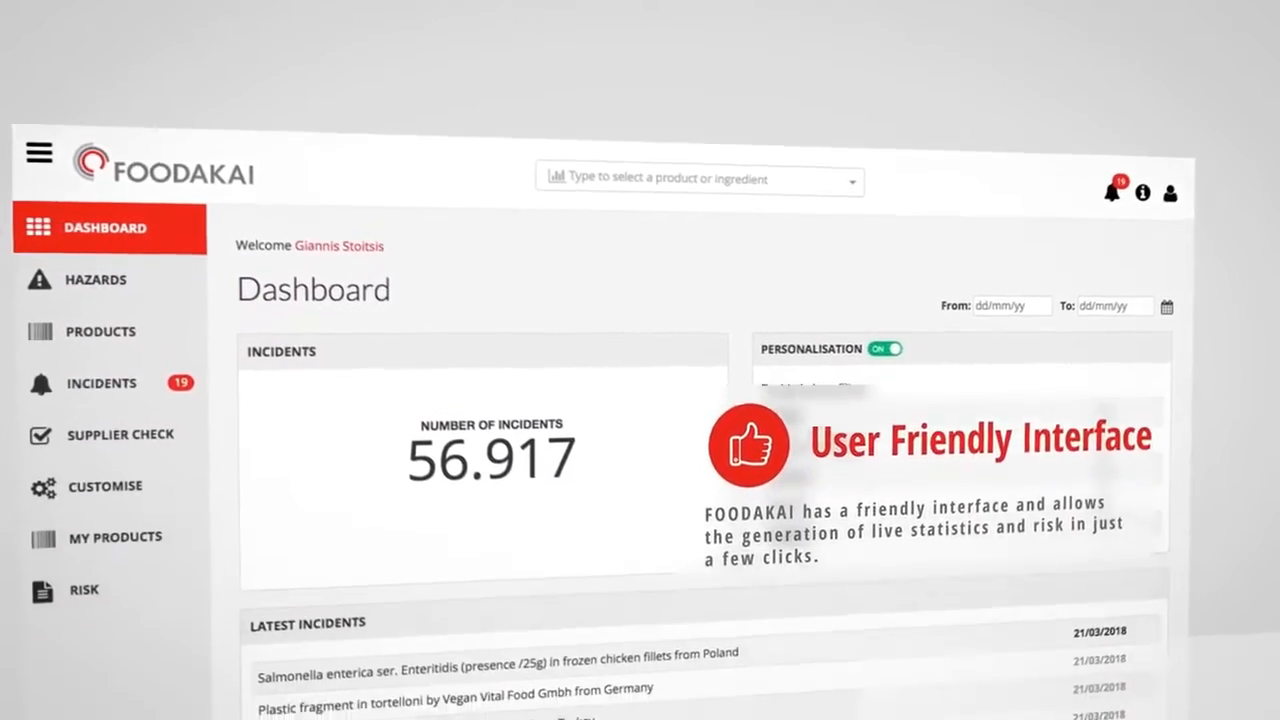
Scroll through the Dashboard and Cheese product statistics down to the Risk page's product gauges
scroll(down, 3)
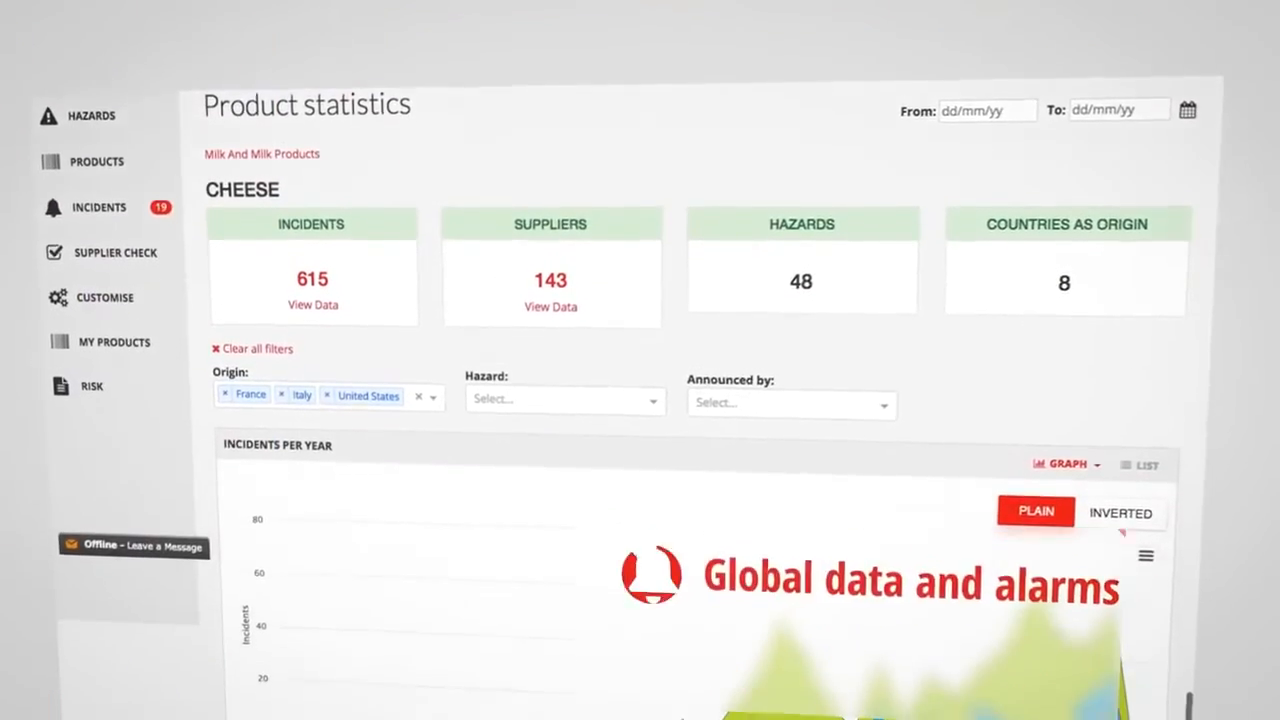
scroll(down, 3)
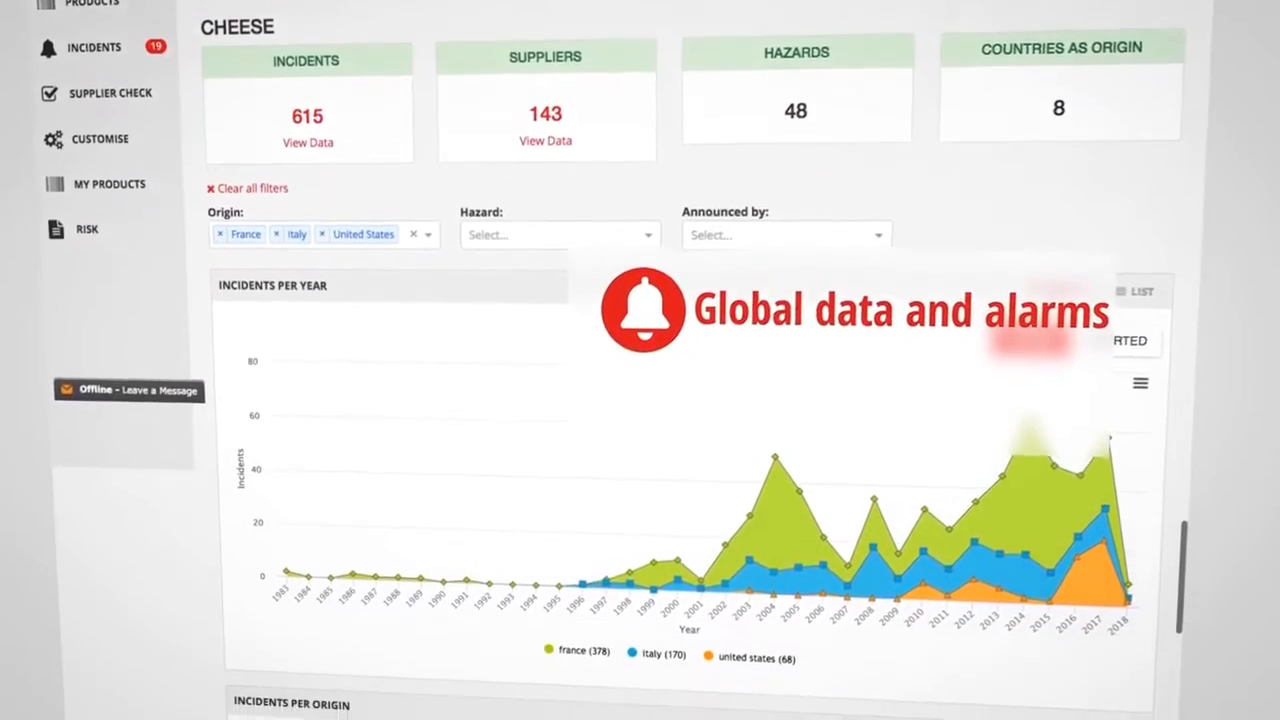
scroll(down, 3)
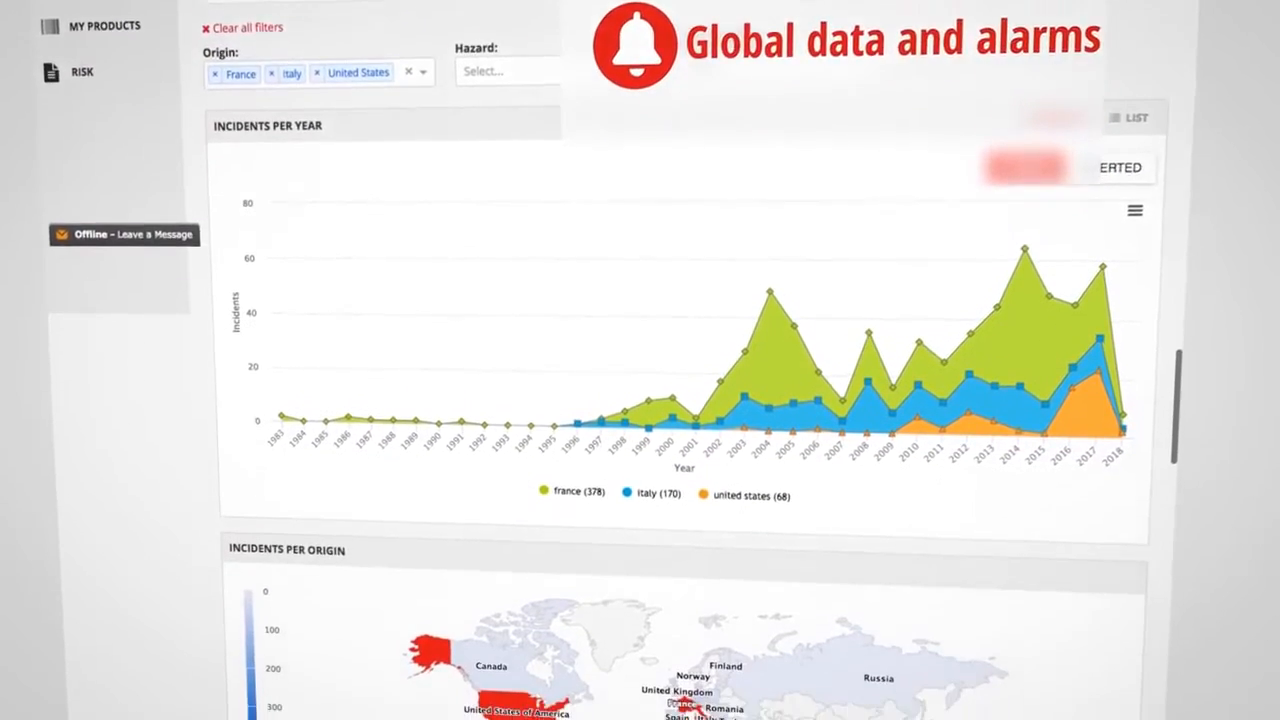
scroll(down, 3)
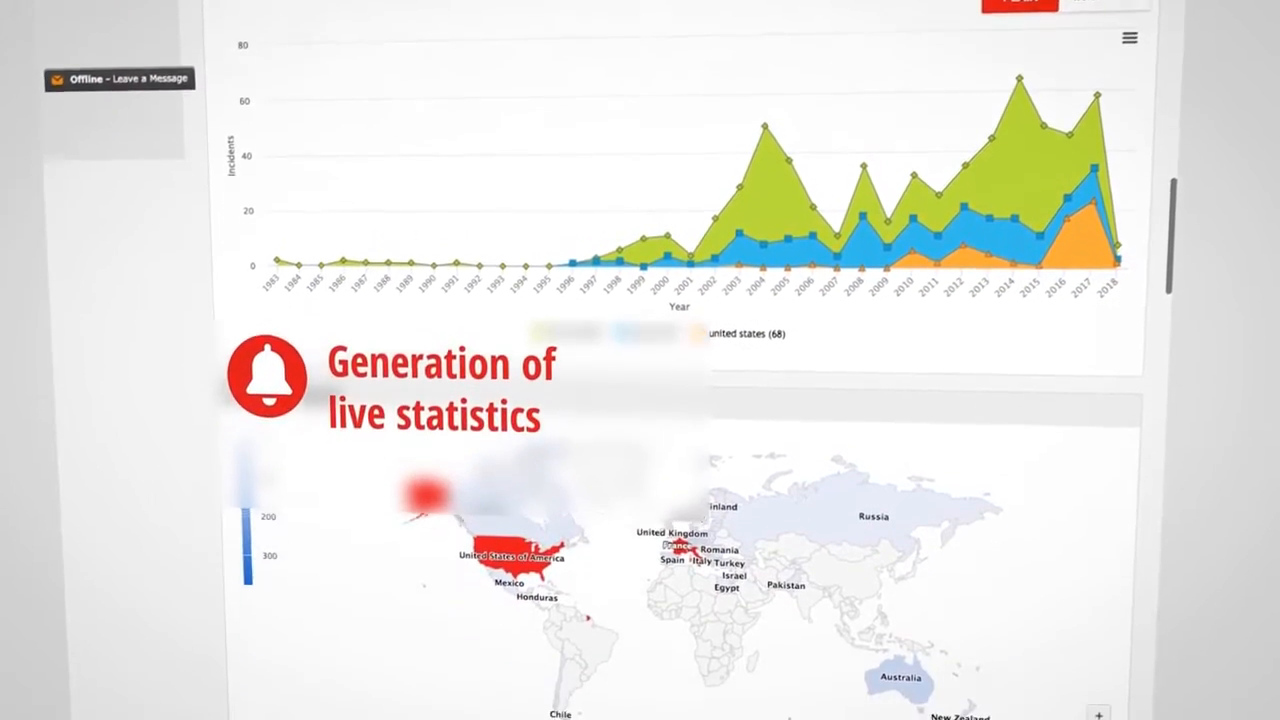
scroll(down, 3)
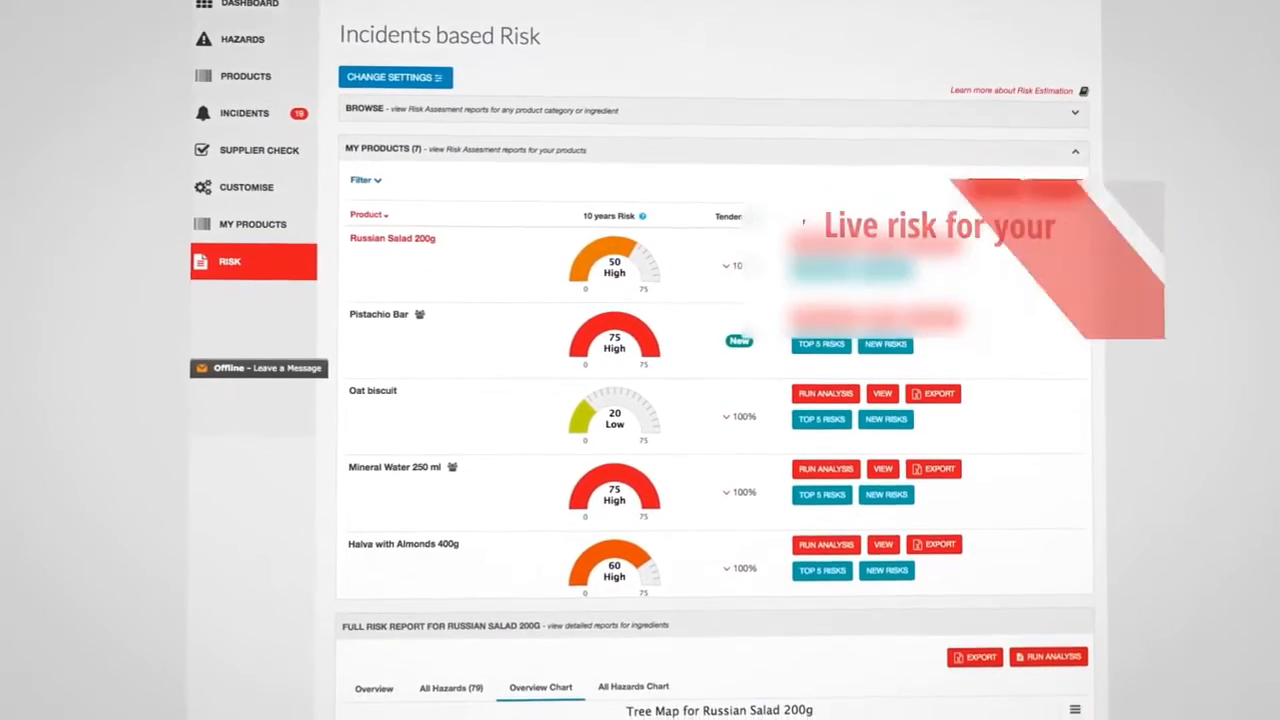
scroll(down, 3)
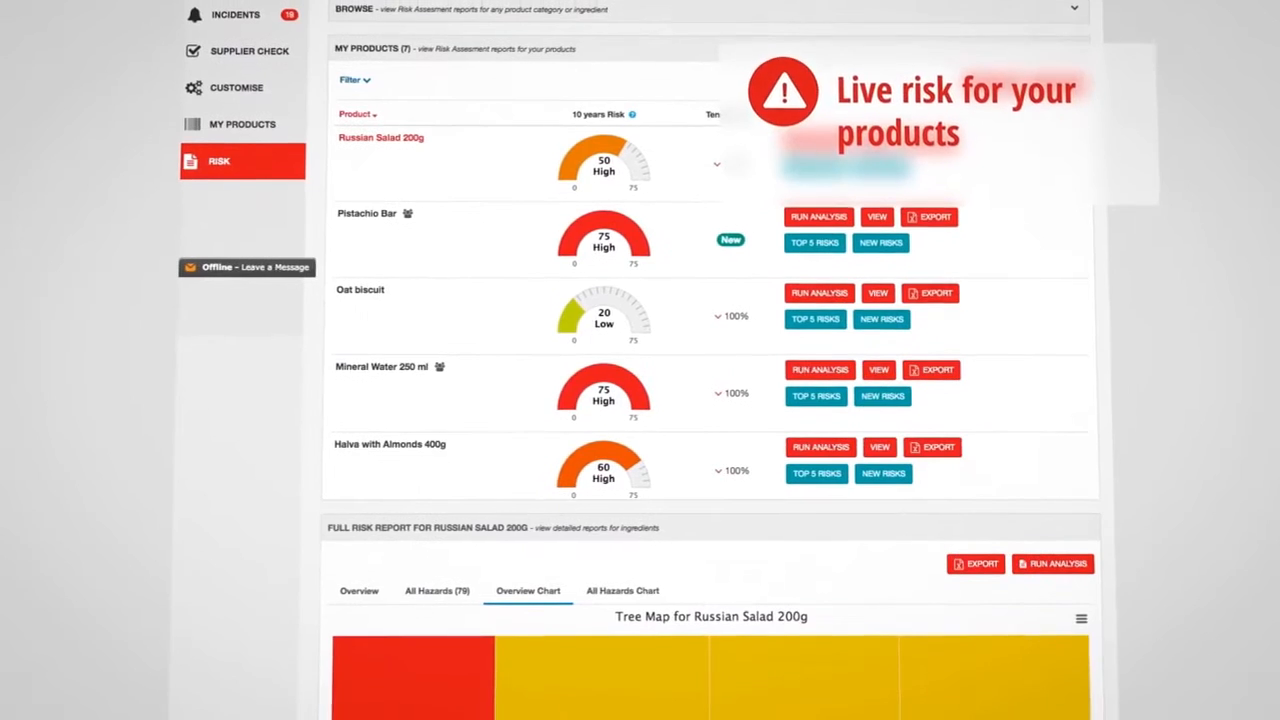
scroll(down, 3)
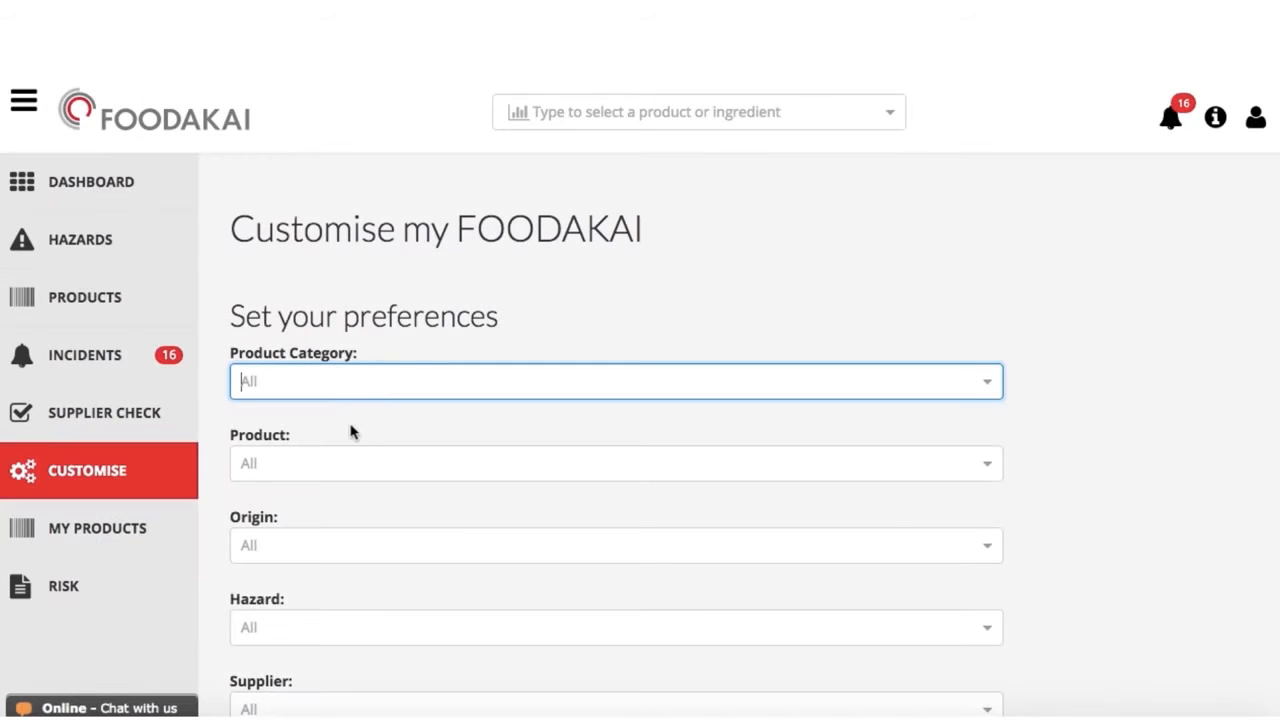
Save the customised preferences and view the 16 new incident alerts from the notification bell
scroll(down, 3)
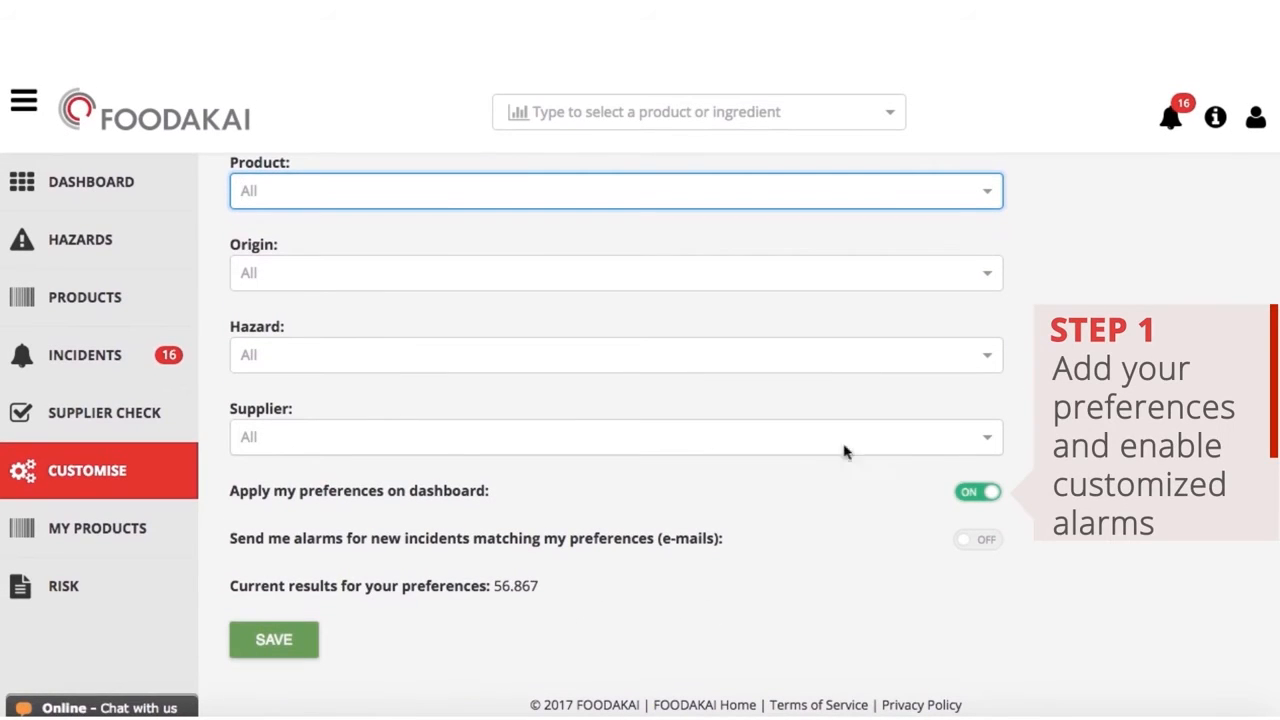
click(976, 540)
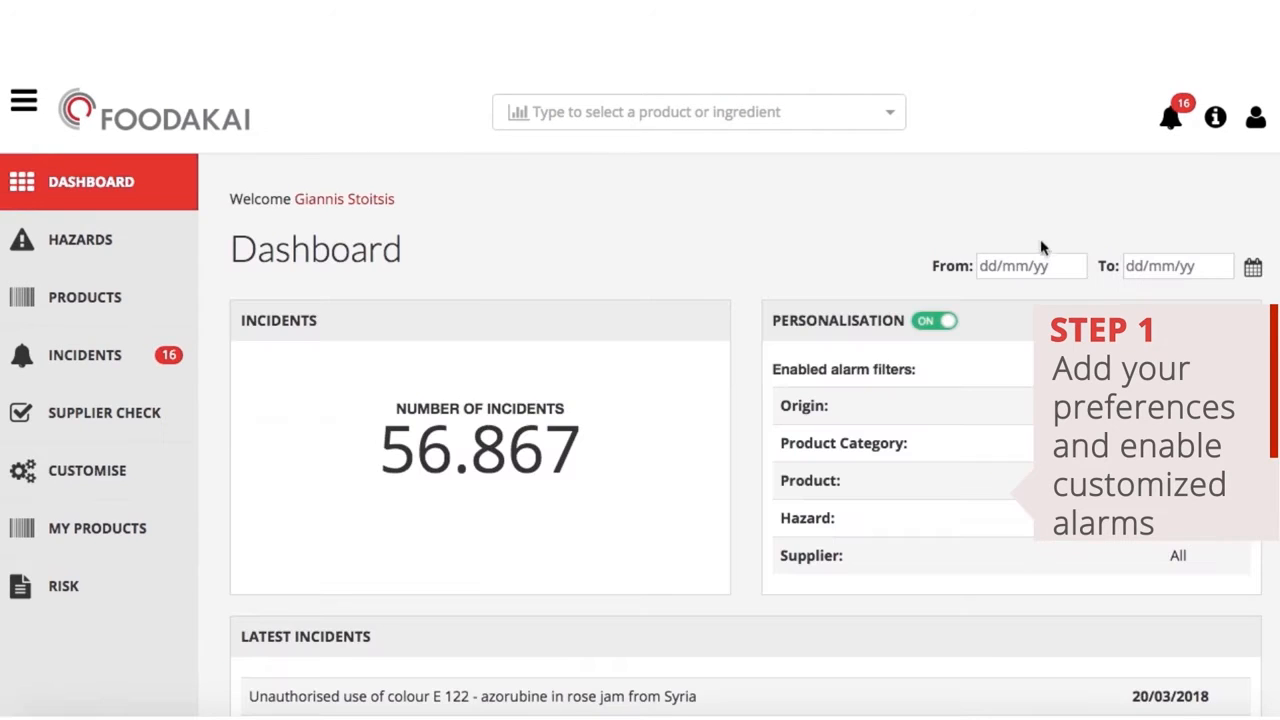
click(1170, 116)
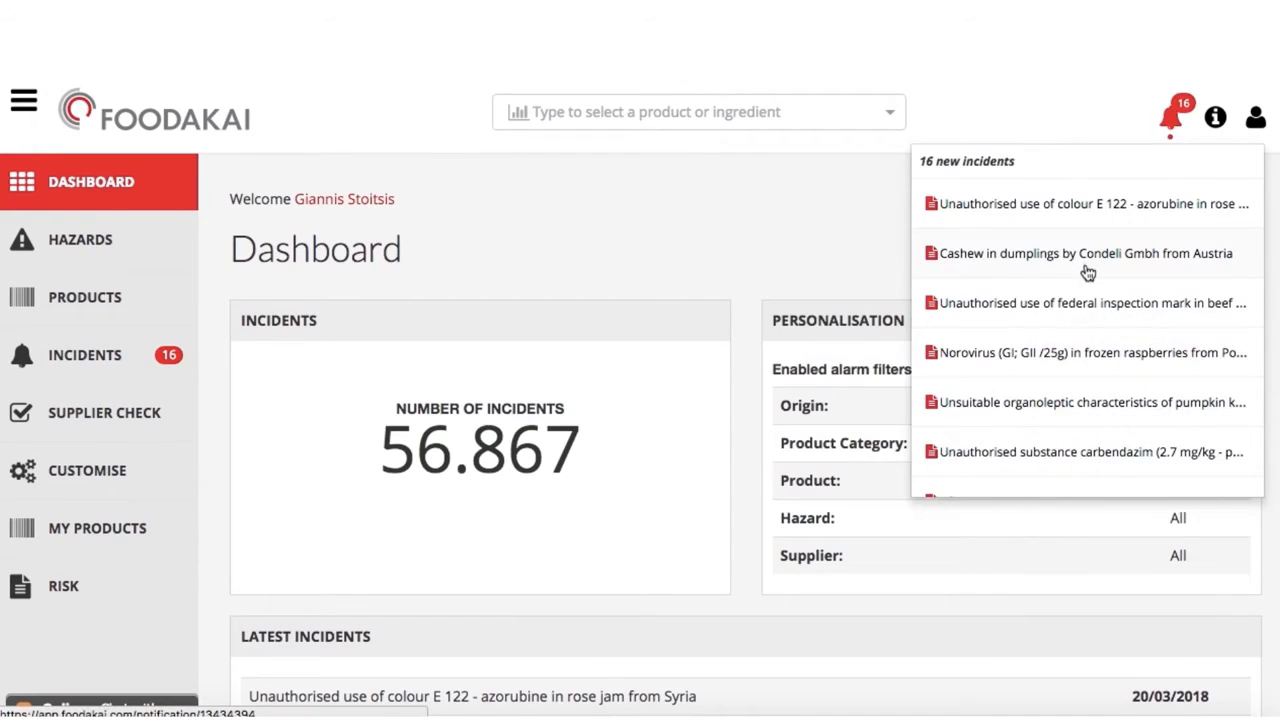
scroll(down, 3)
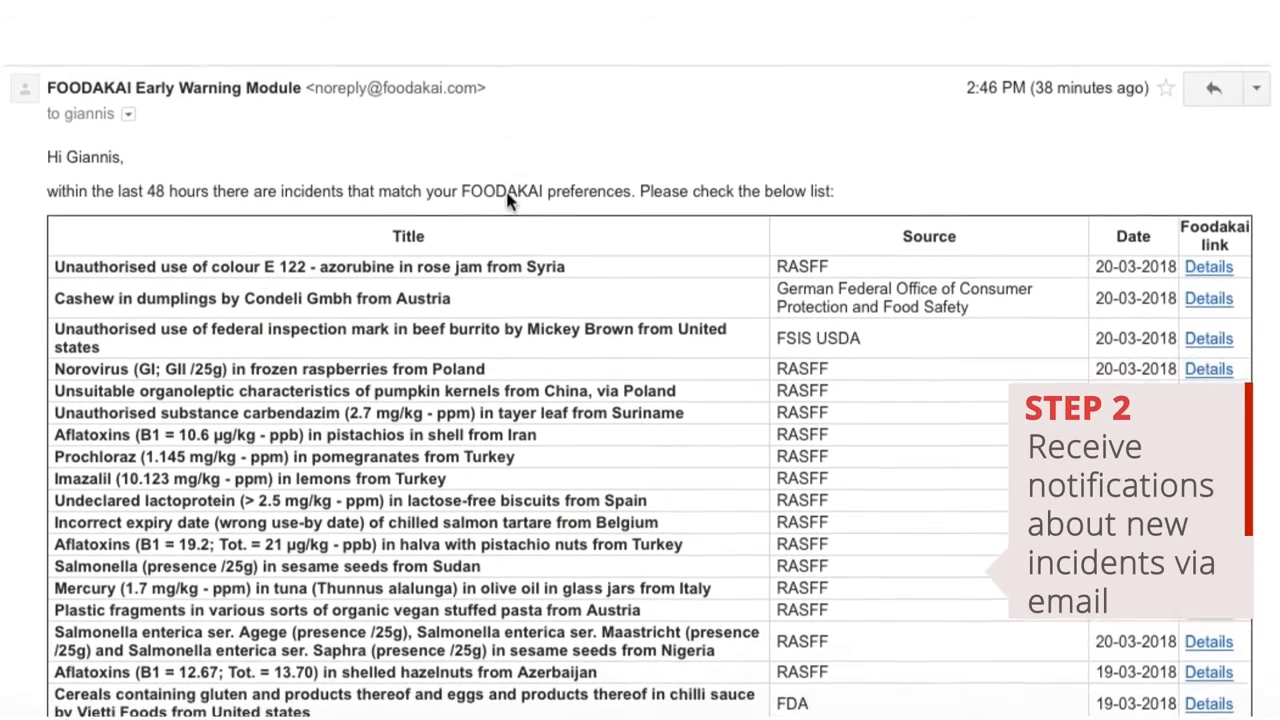
Scroll through the incidents table in the FOODAKAI Early Warning email
scroll(down, 3)
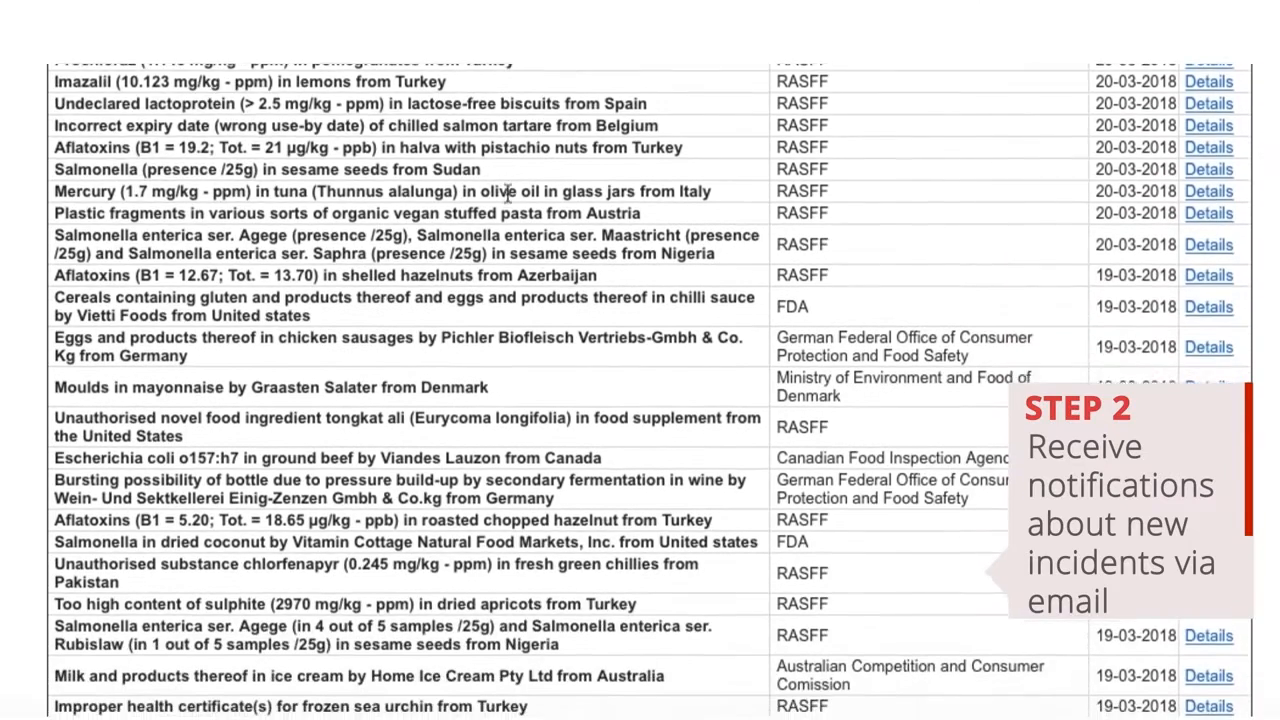
scroll(down, 3)
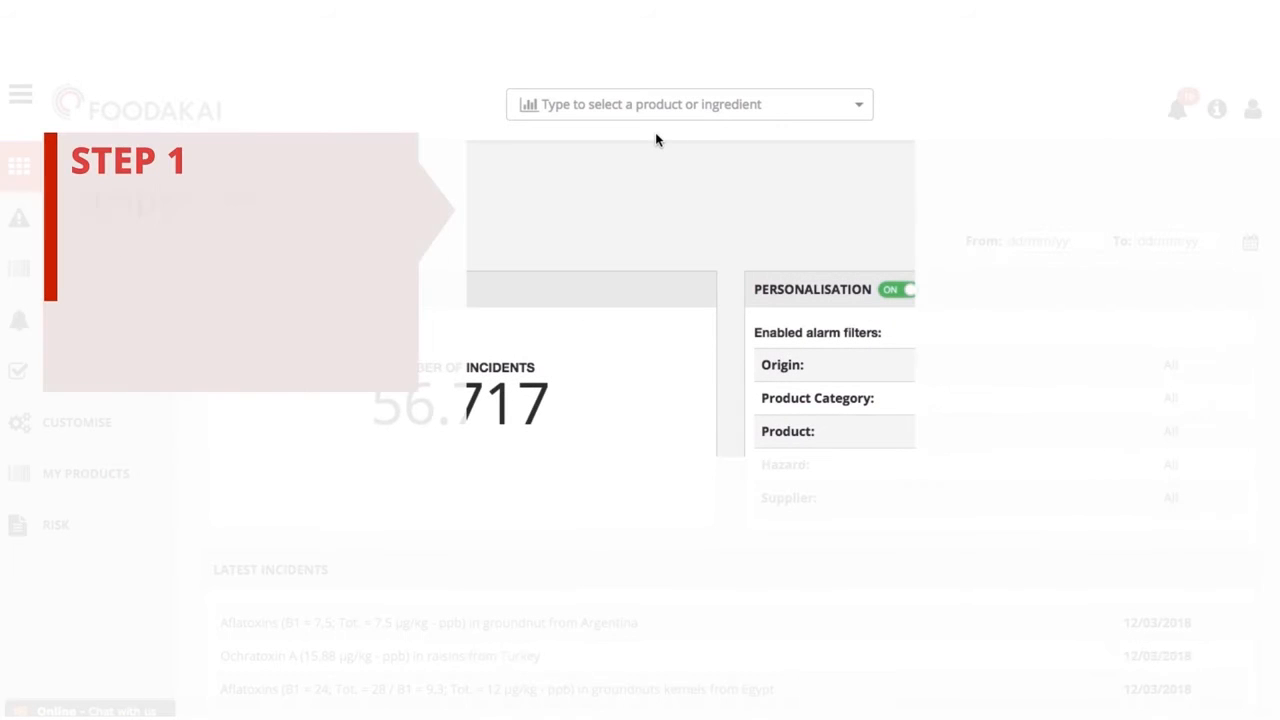
Search for Apples and filter their incident statistics to origin Poland
click(688, 104)
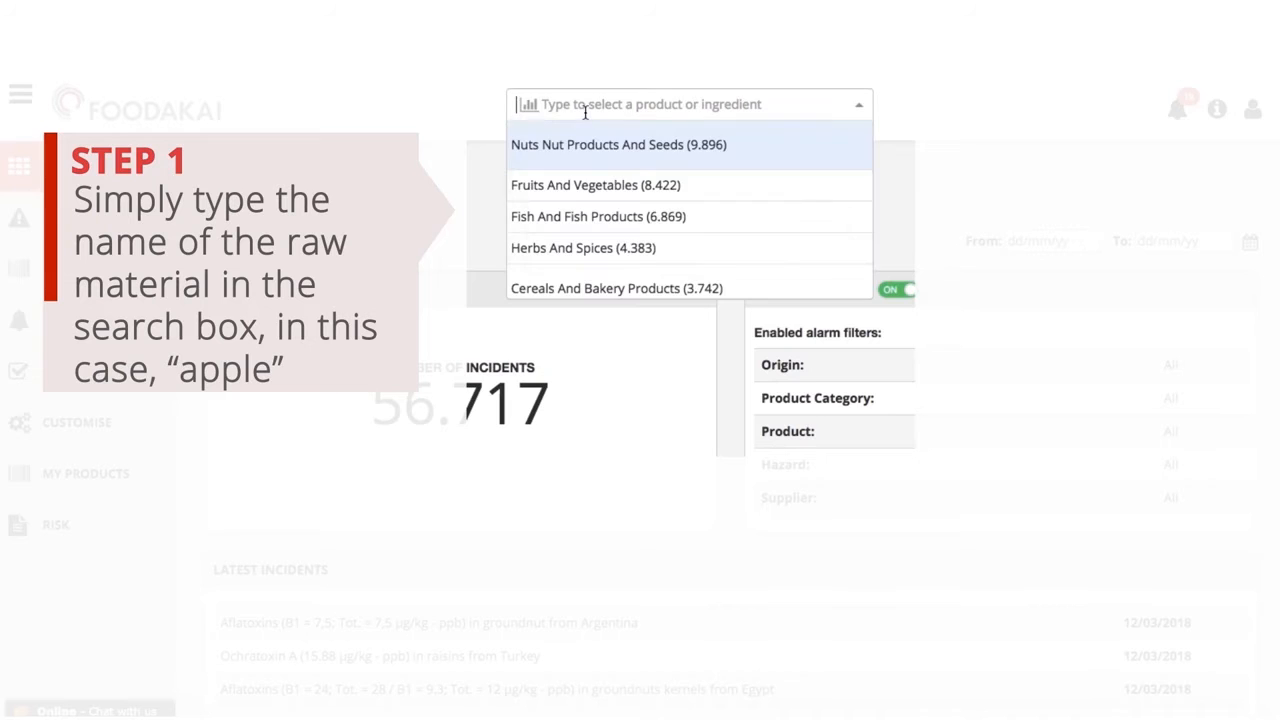
text(appl)
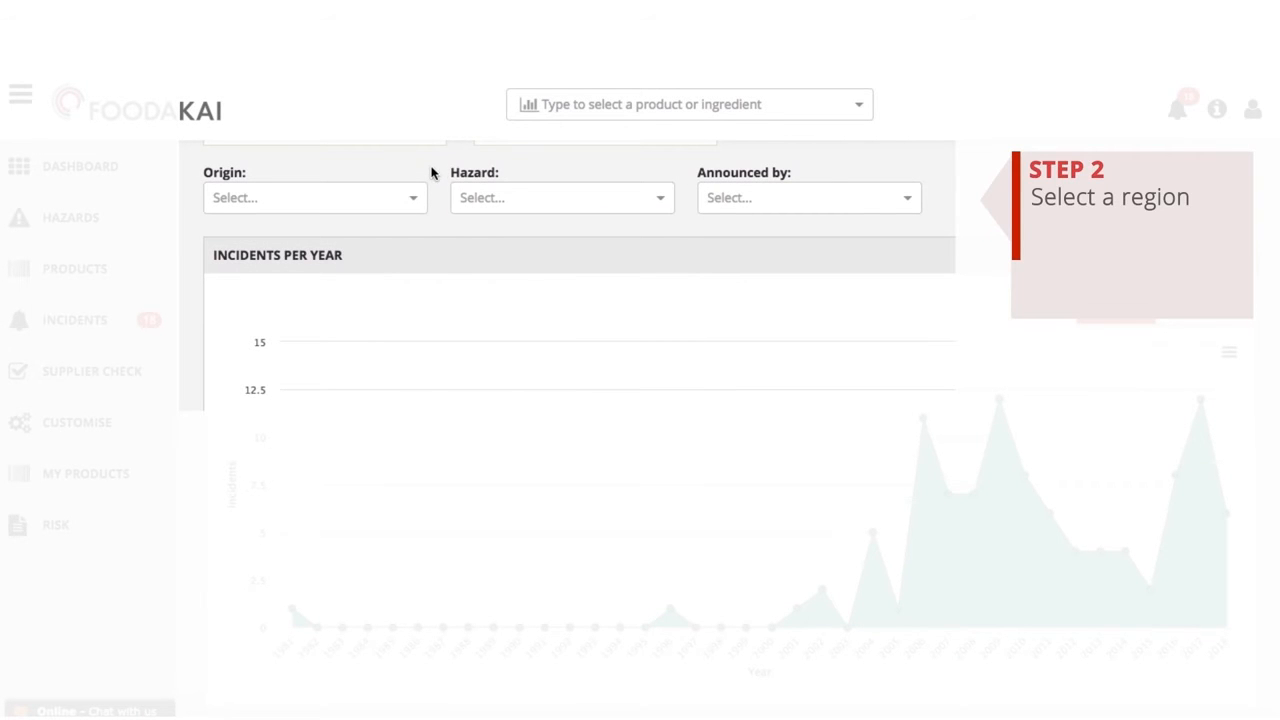
click(310, 198)
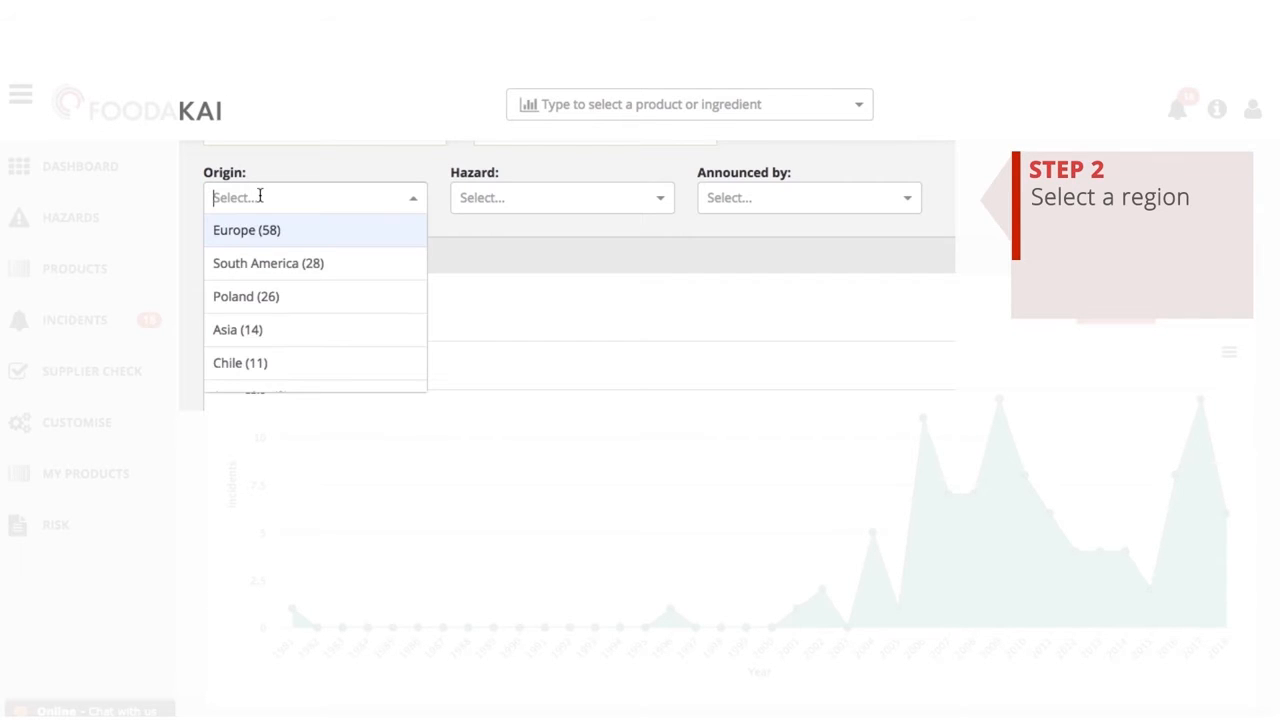
text(pol)
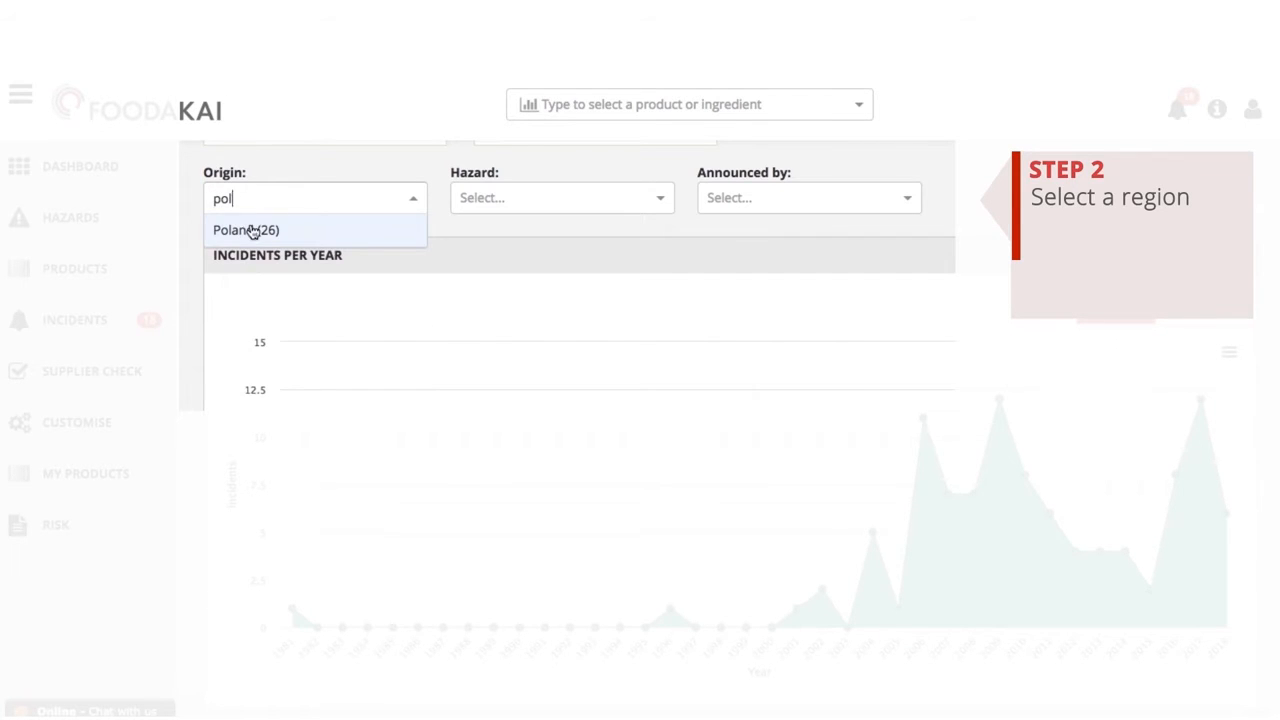
click(246, 230)
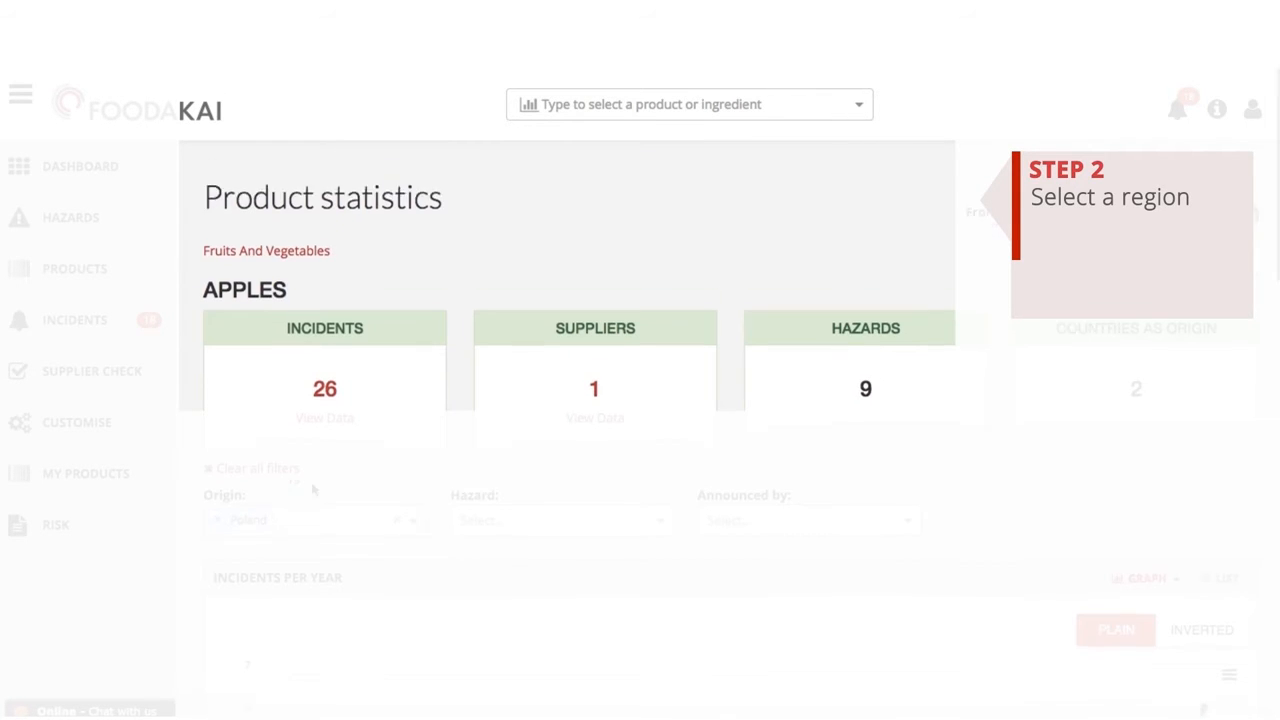
Add Chile as a second origin and view the incidents-per-year comparison chart
scroll(down, 3)
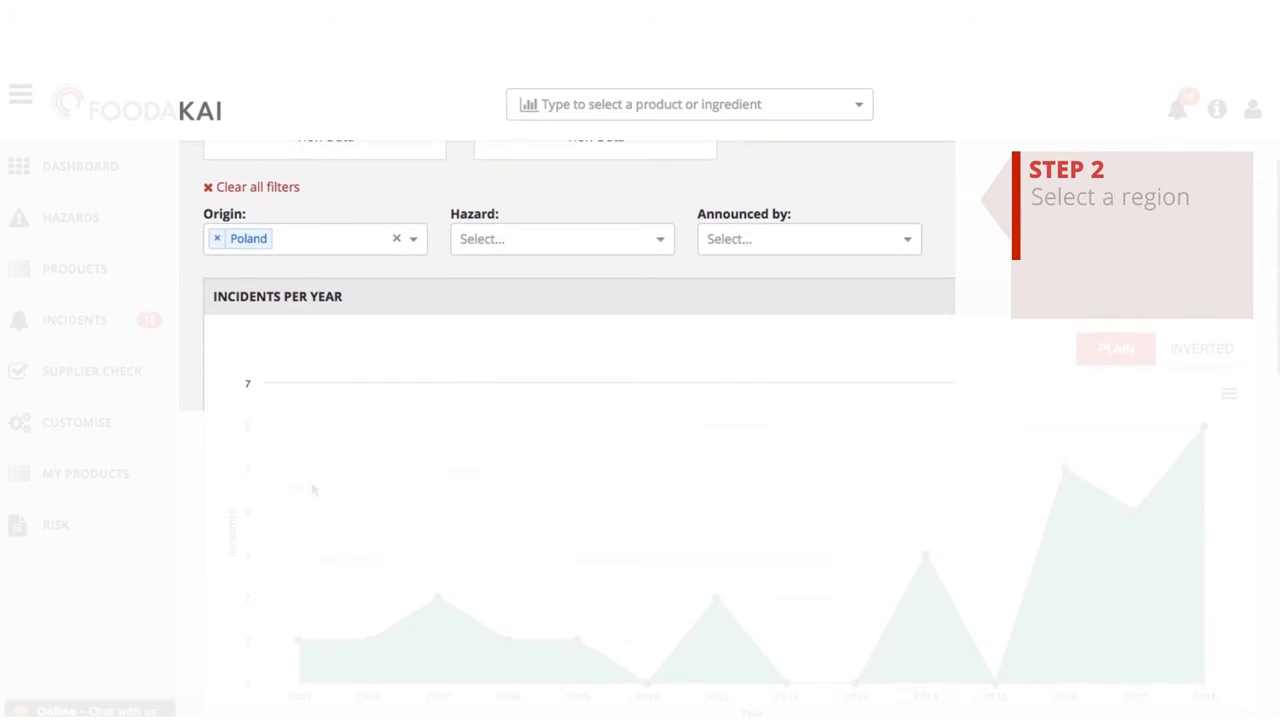
text(ch)
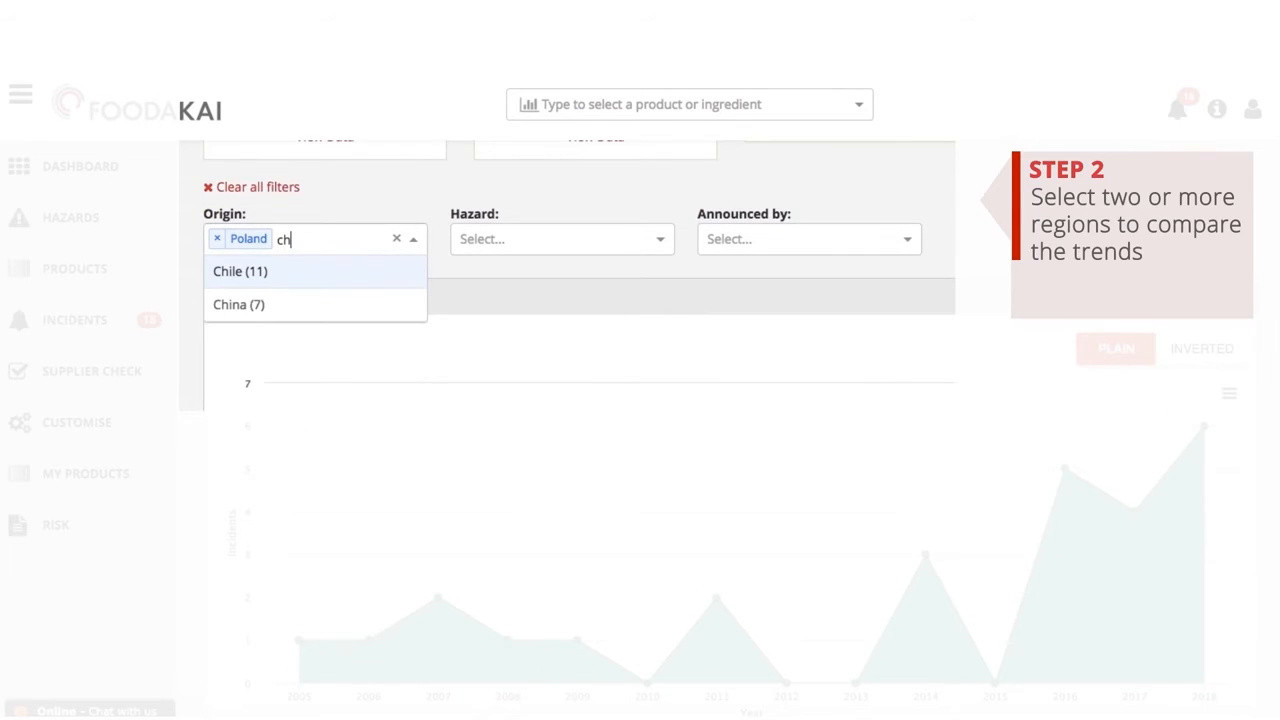
click(240, 272)
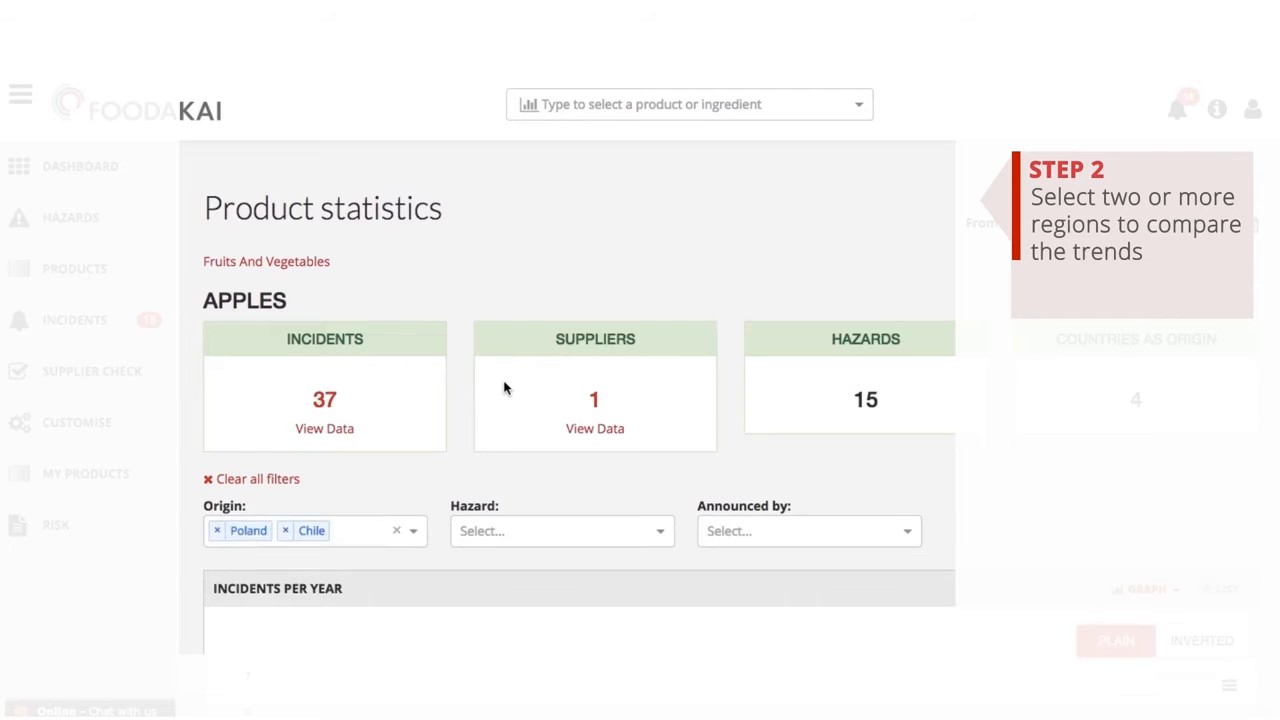
scroll(down, 3)
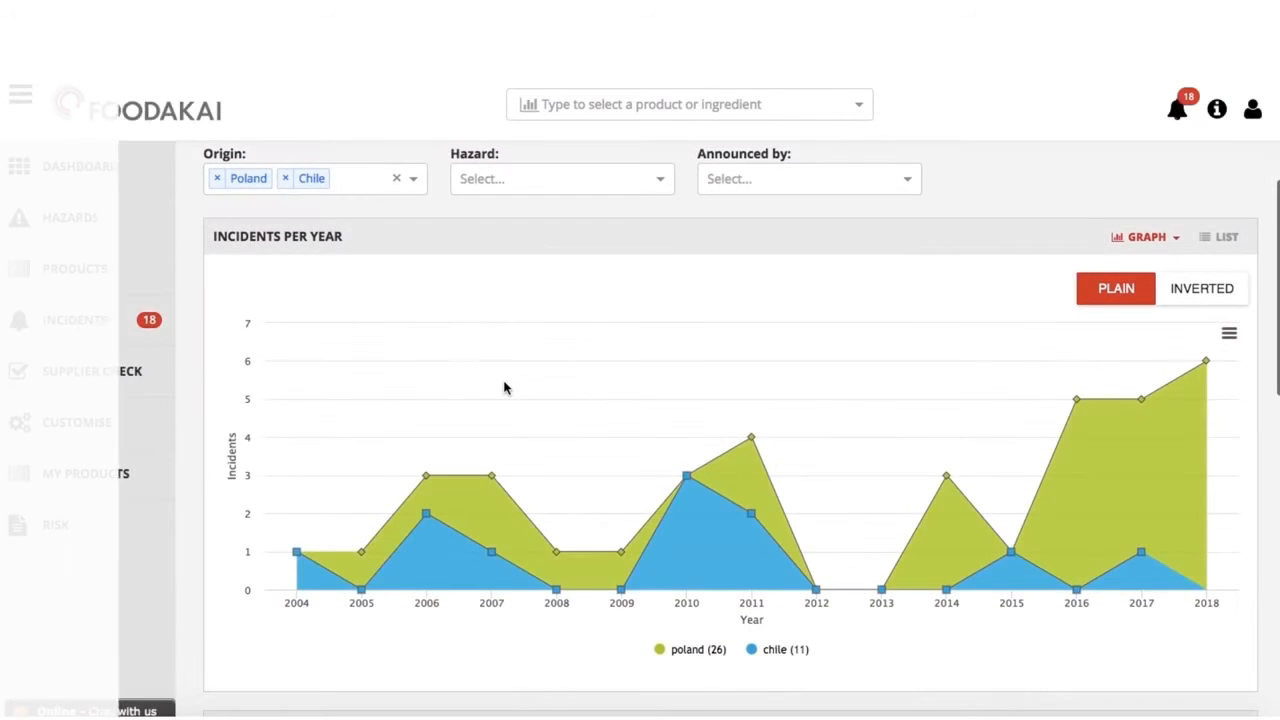
mouse_move(620, 560)
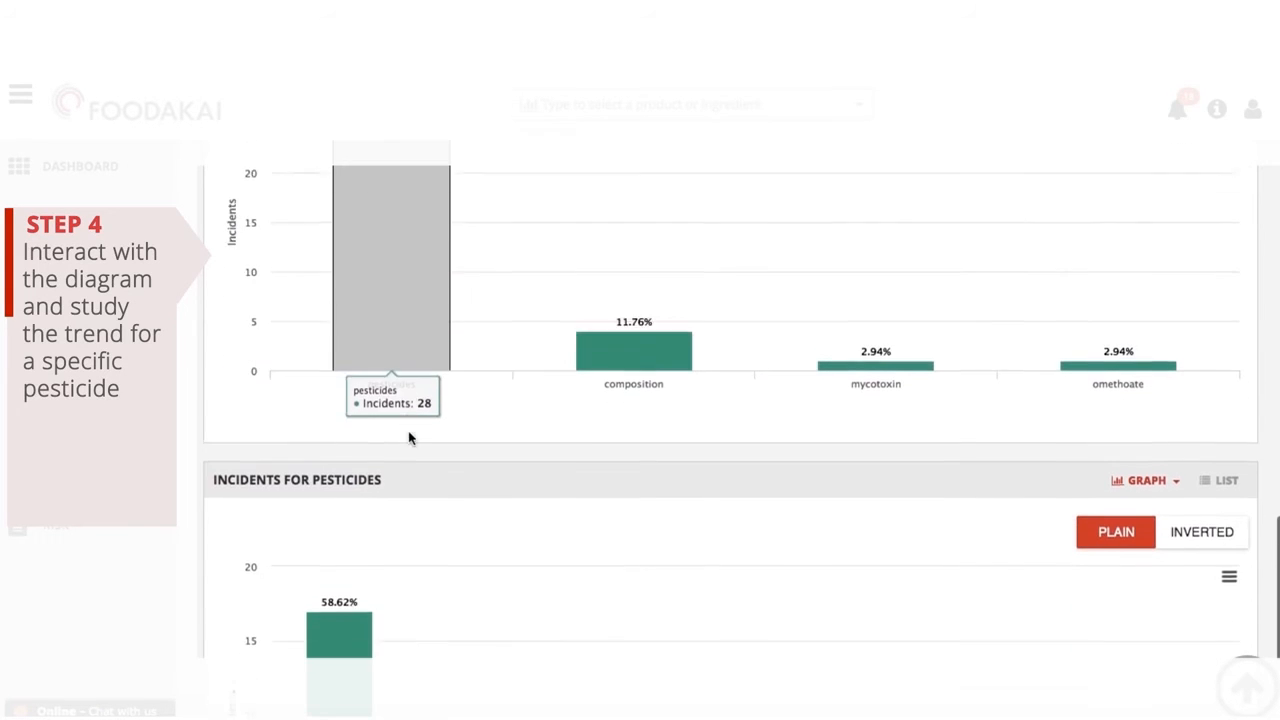
Scroll to the pesticide incidents and the yearly chlorpyriphos trend chart
scroll(down, 3)
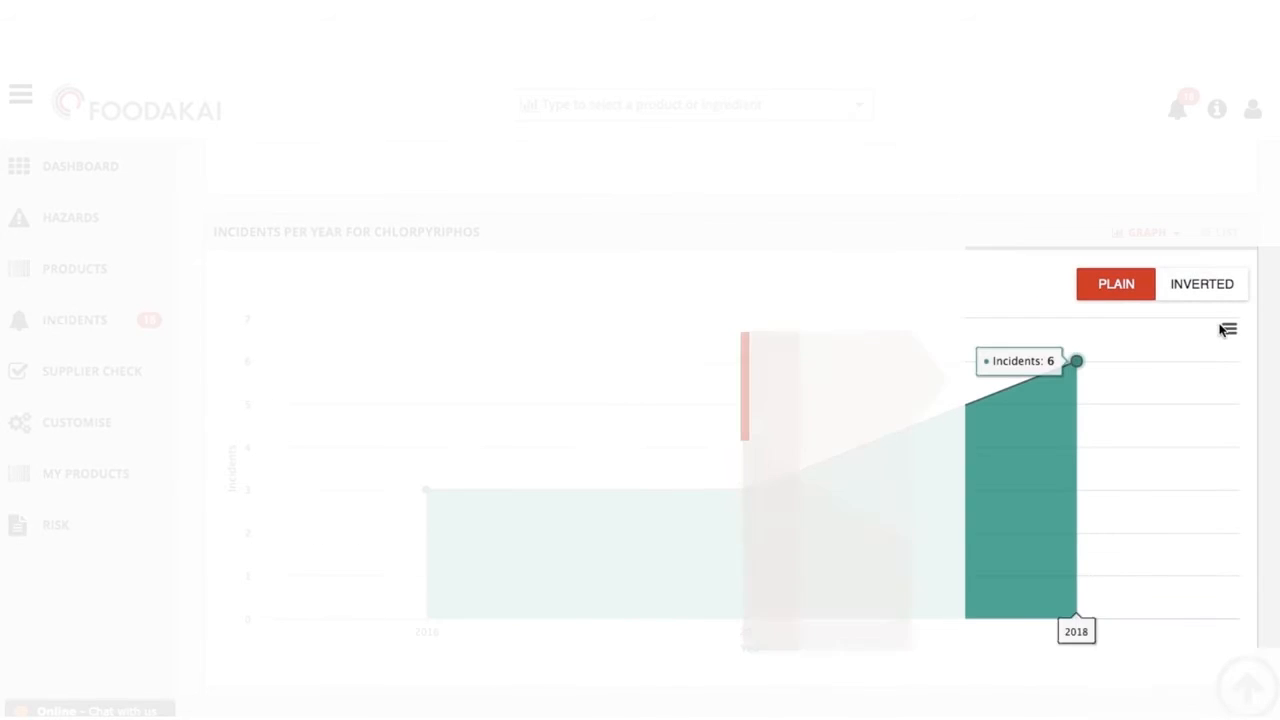
Download the chlorpyriphos incidents chart as a PNG image from its menu
click(1228, 328)
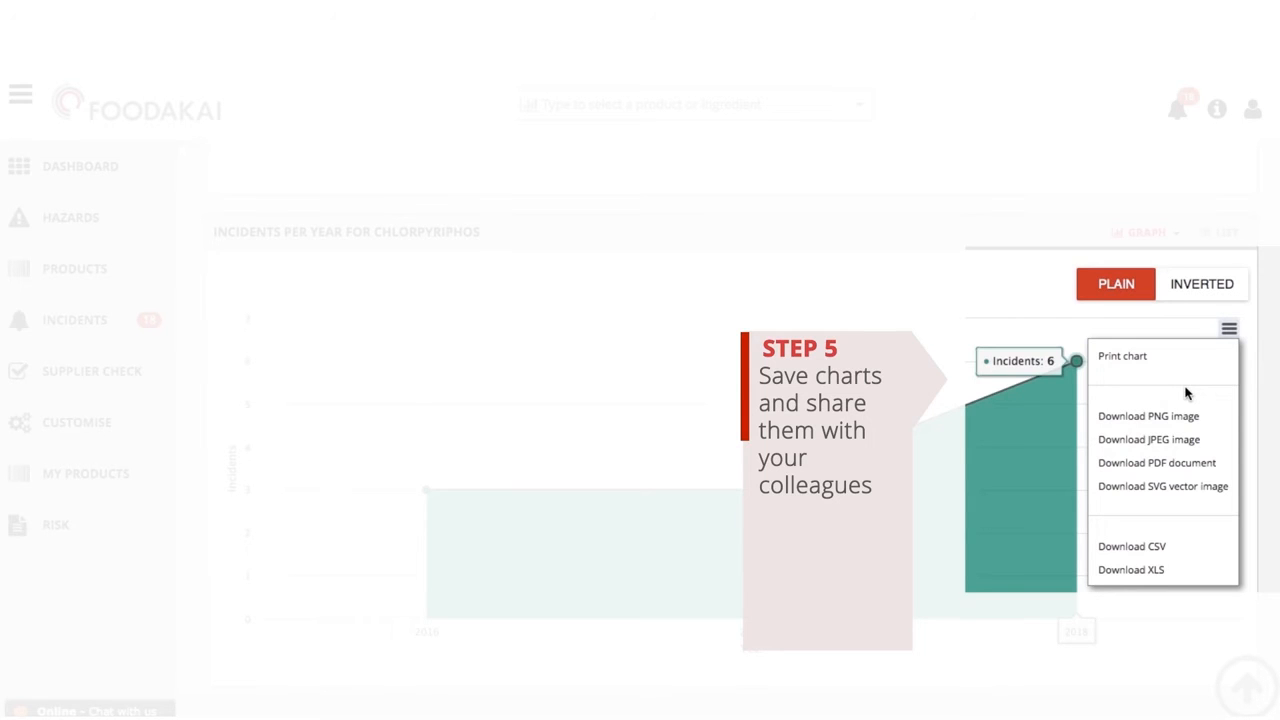
click(84, 472)
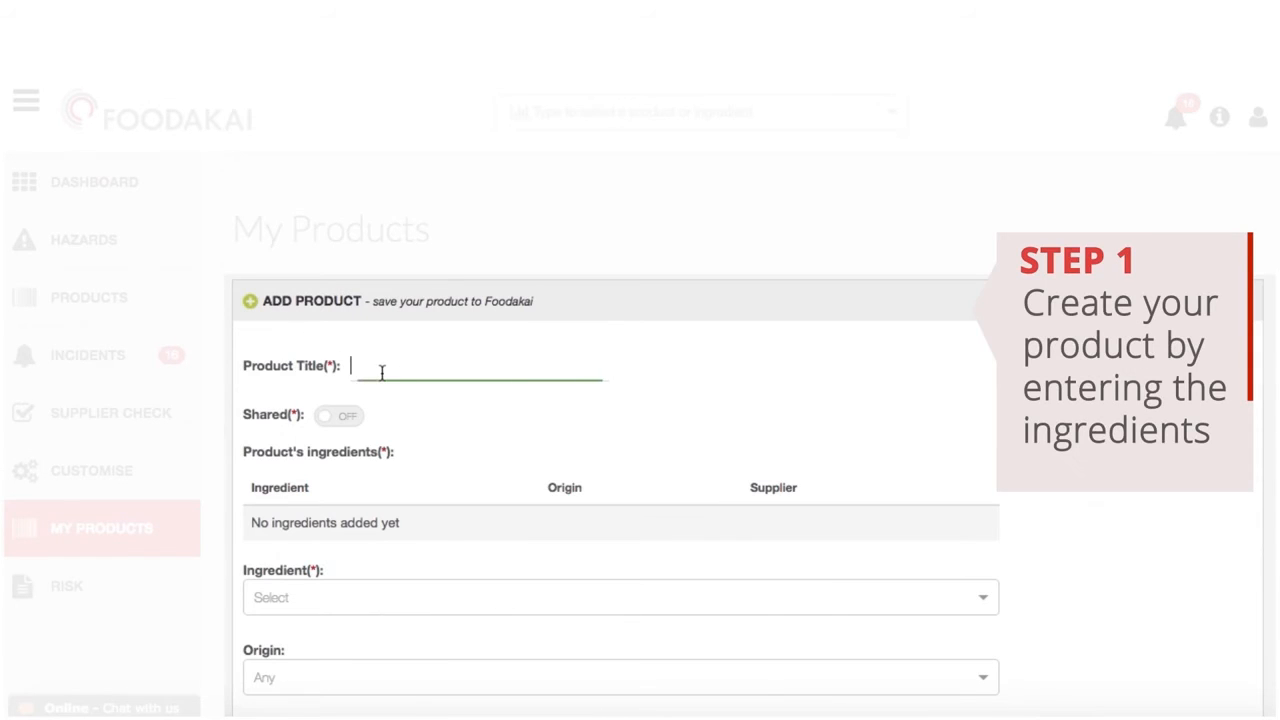
Title the new product 'Halva with Almonds 200g' and add Sesame as an ingredient
text(Halva)
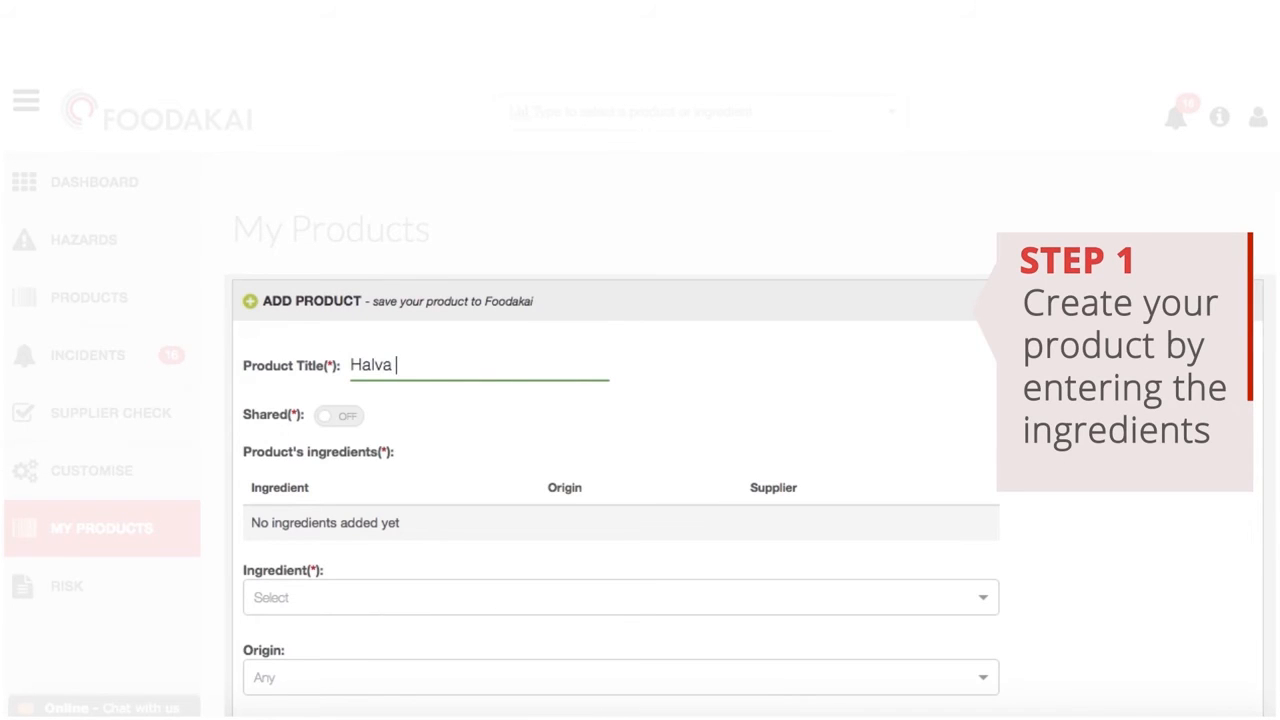
text(with Almo)
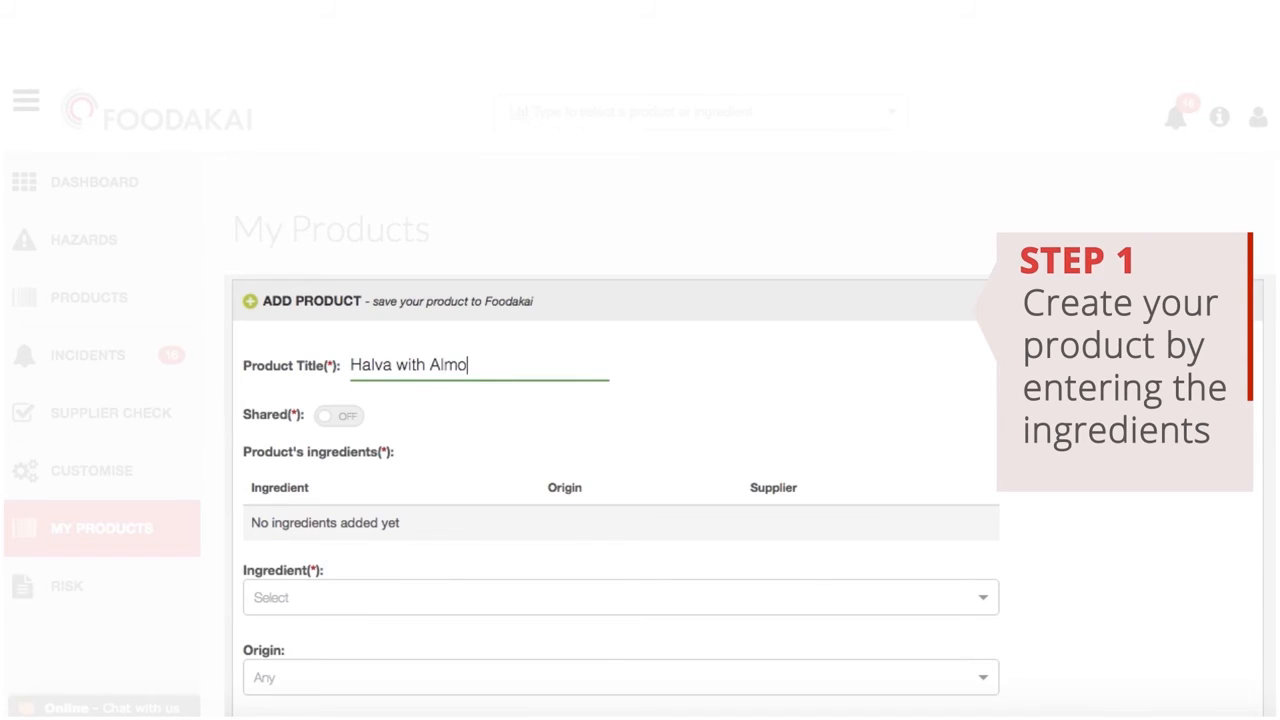
text(nds 0)
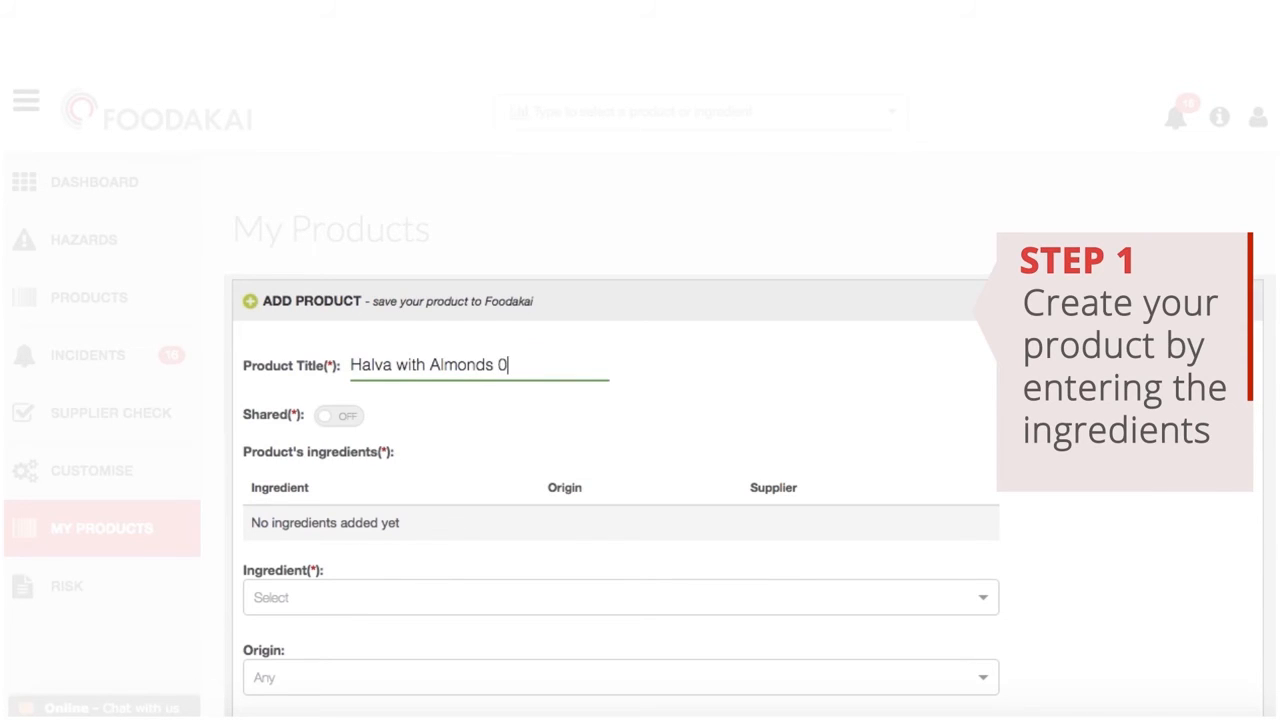
text(00g)
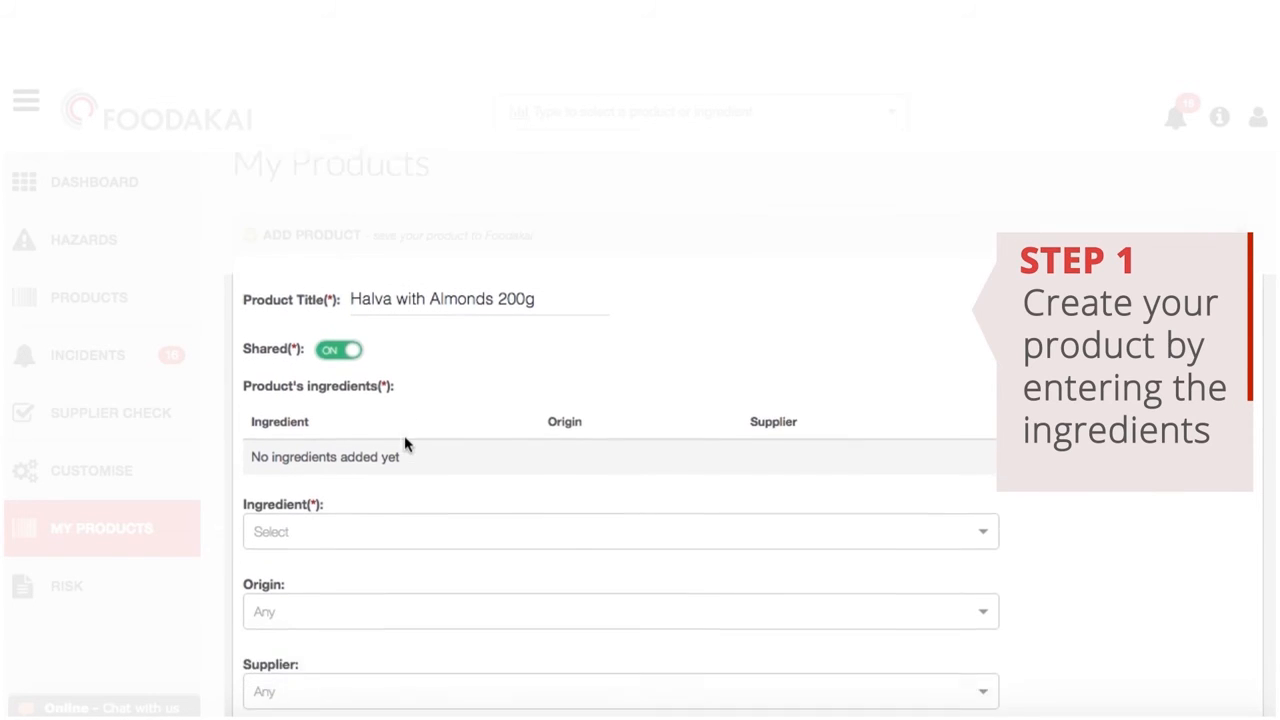
text(ses)
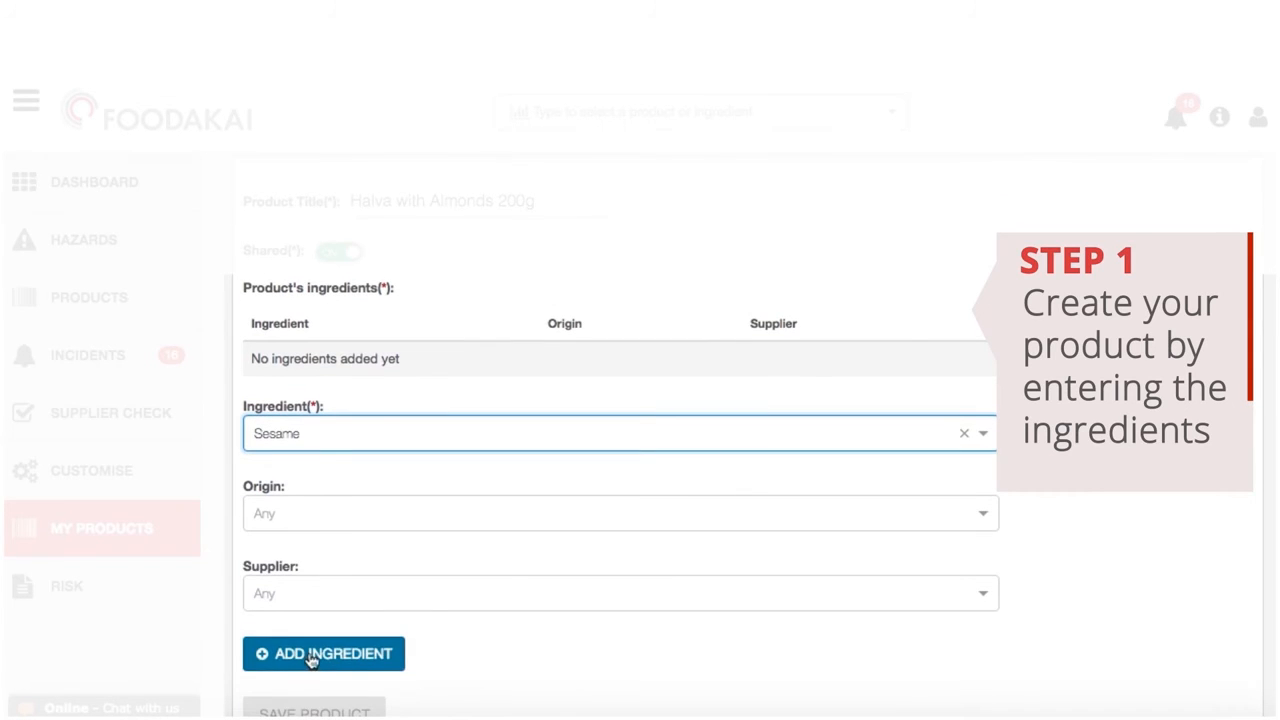
click(324, 652)
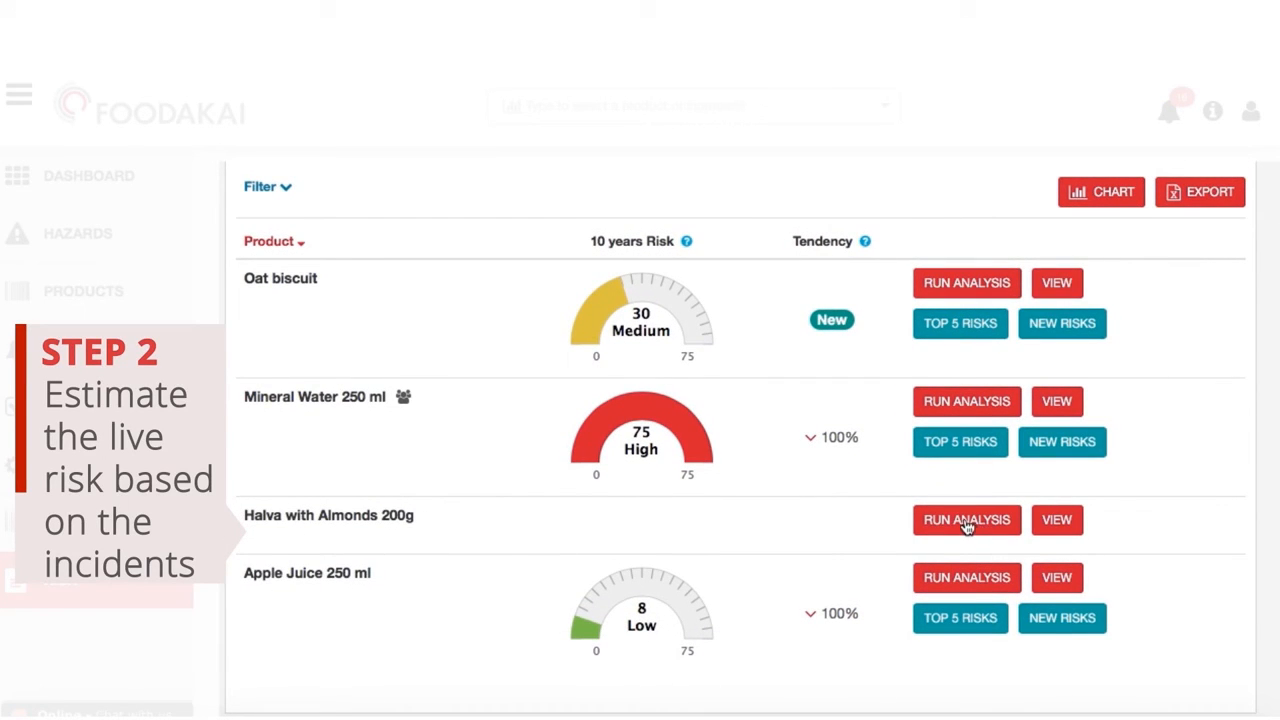
Run the risk analysis for Halva with Almonds 200g and rank products by 10-year risk
click(966, 520)
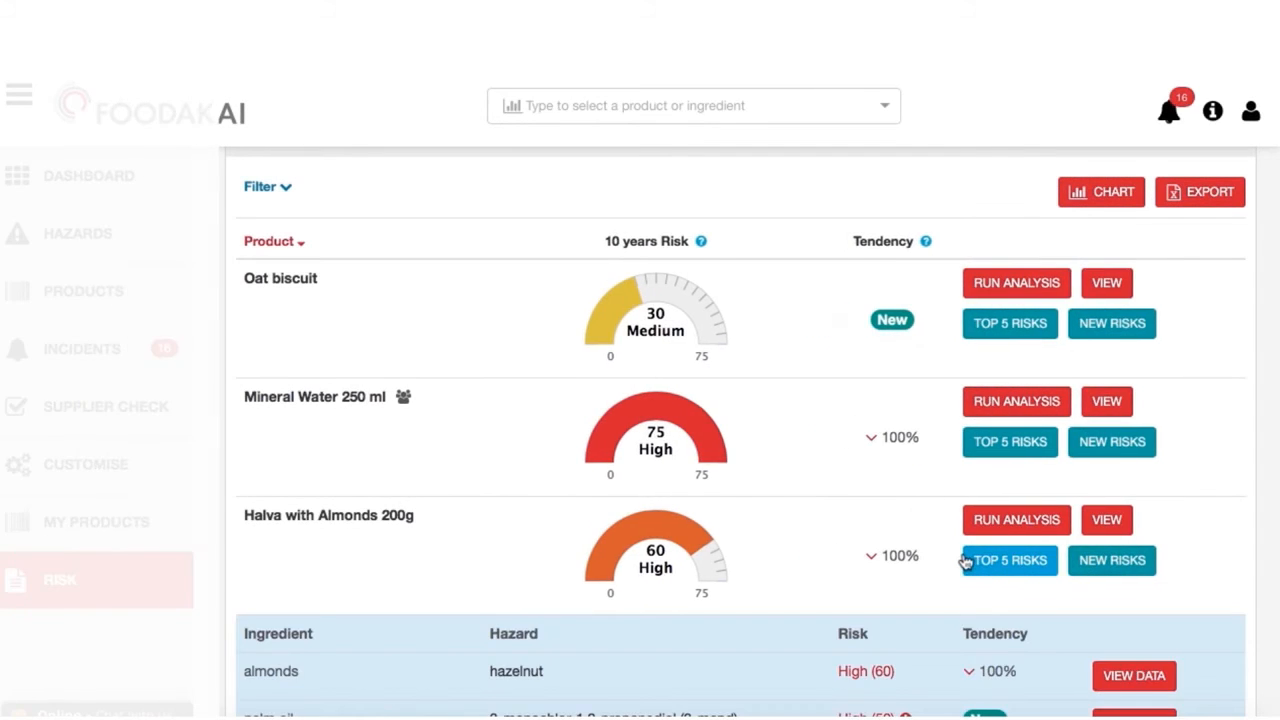
scroll(down, 3)
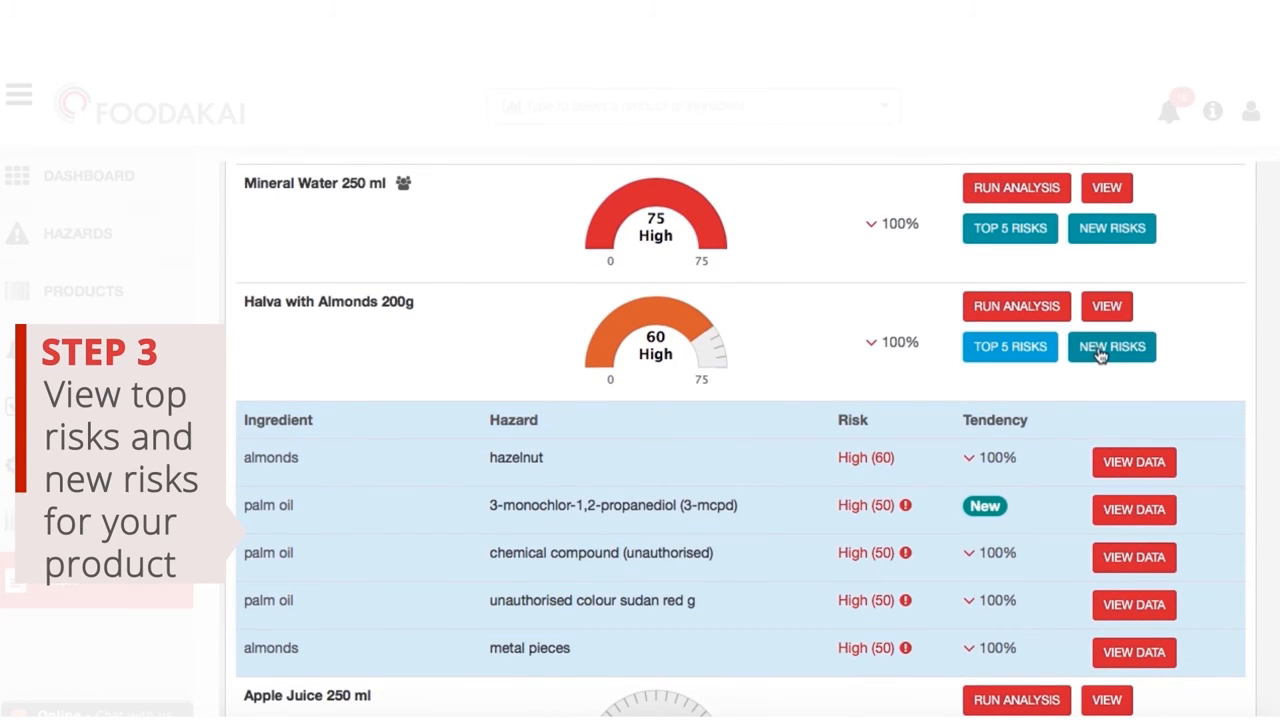
scroll(up, 3)
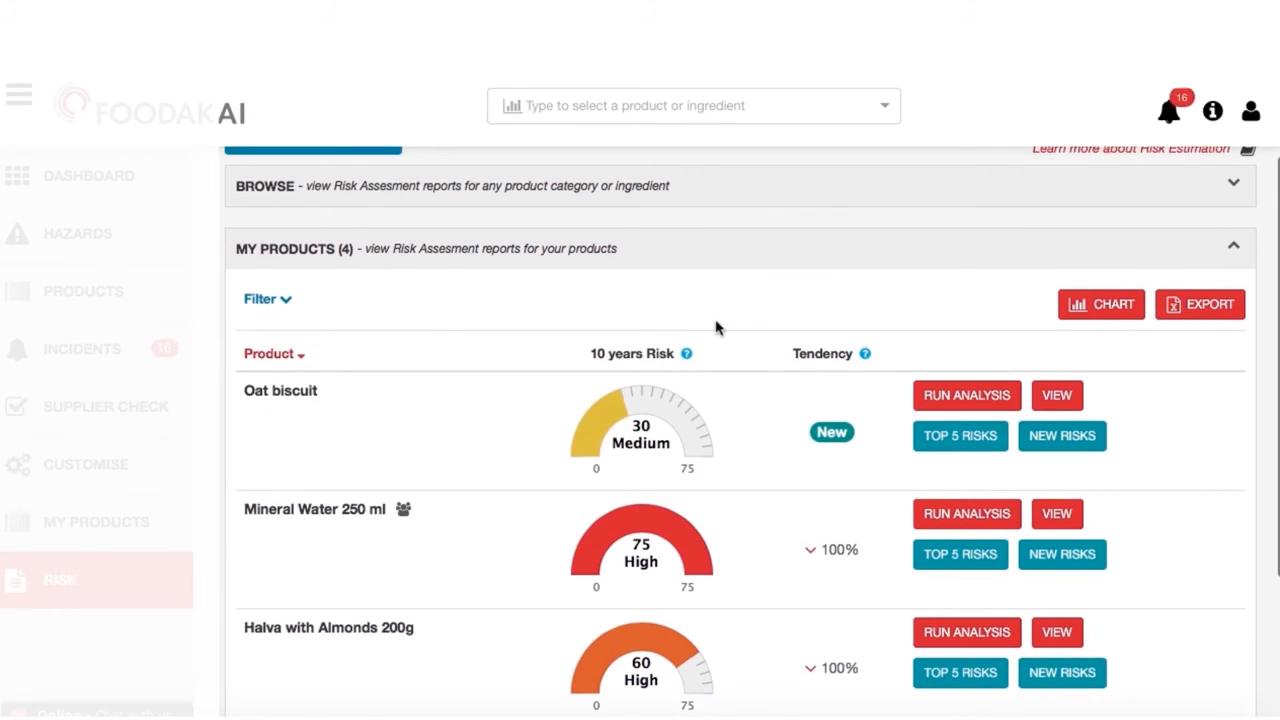
click(632, 352)
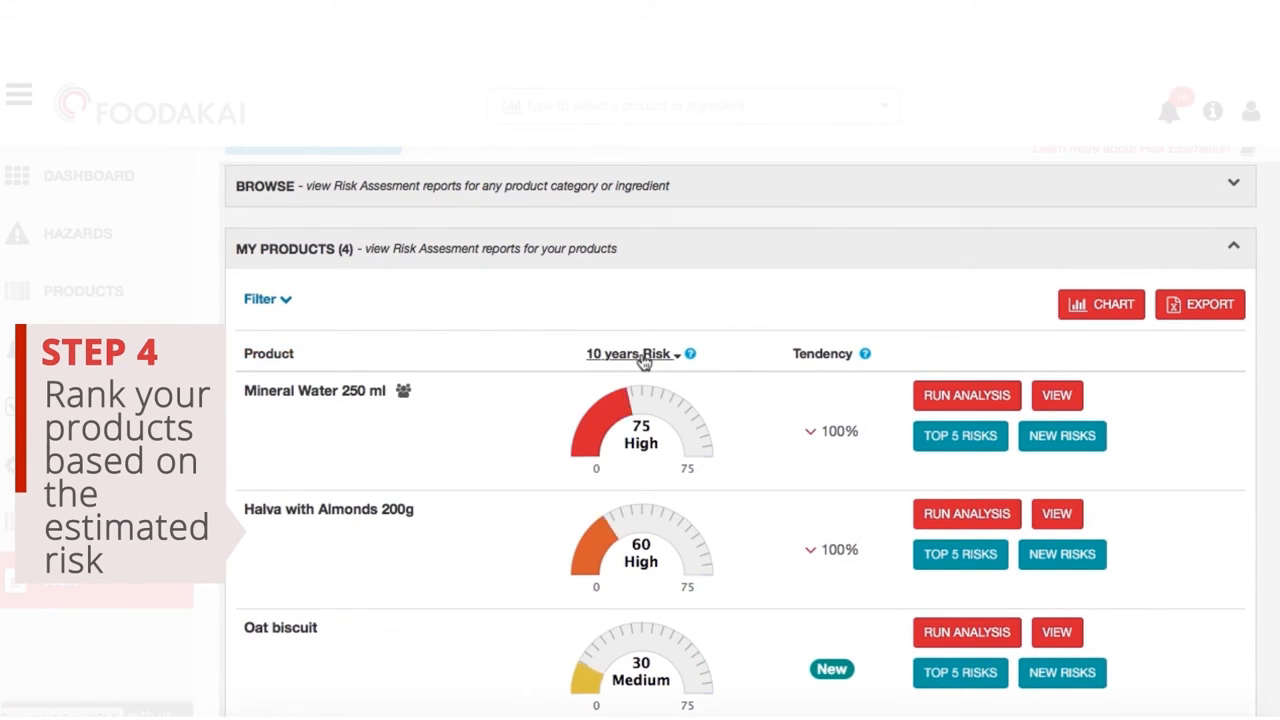
scroll(down, 3)
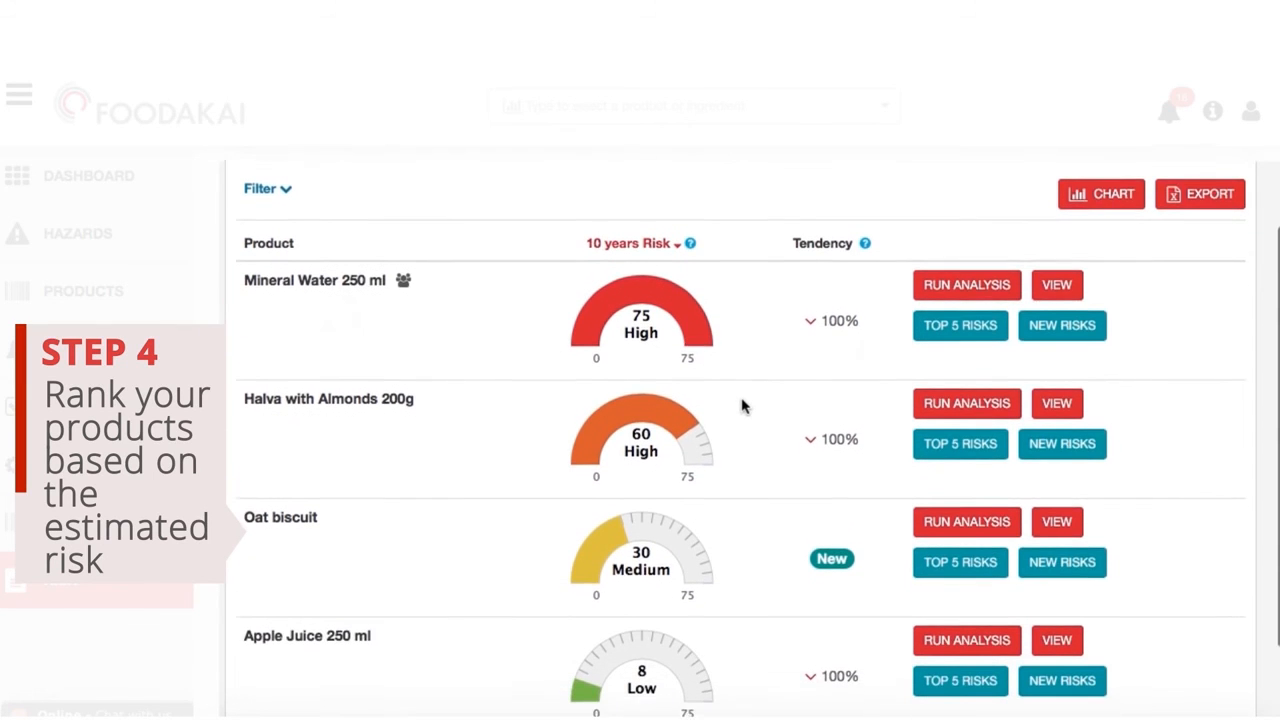
scroll(up, 3)
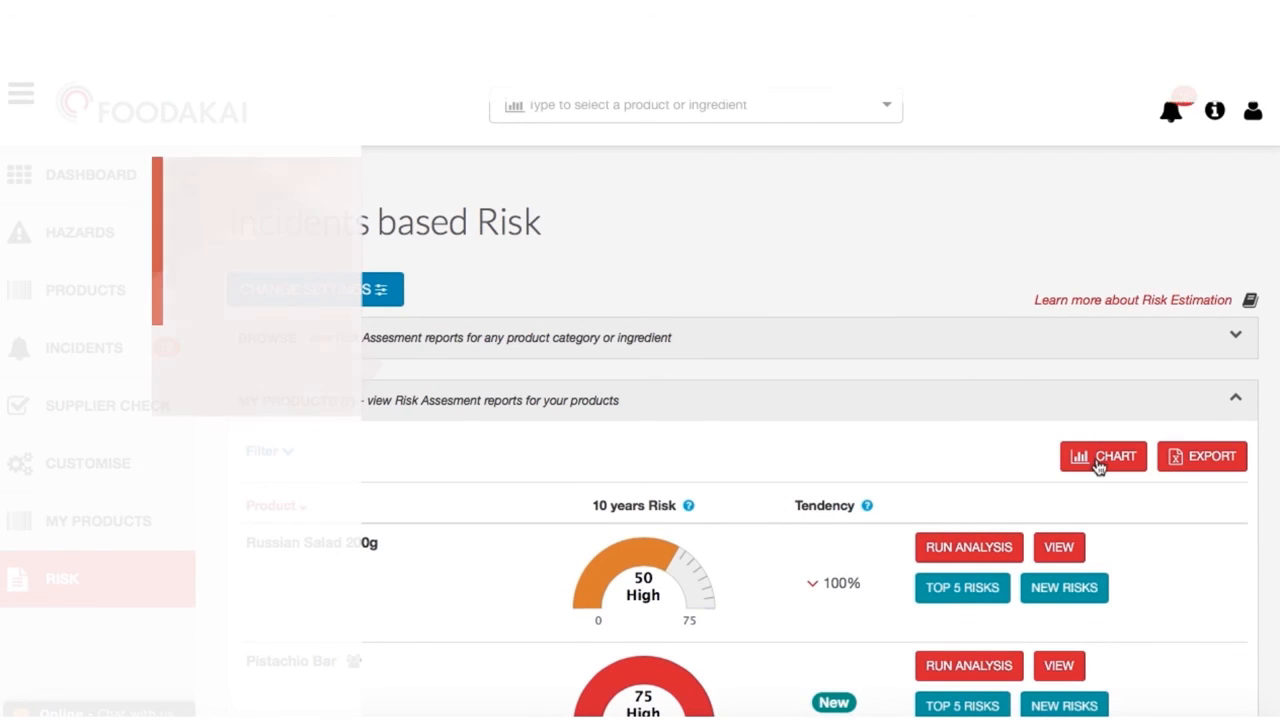
mouse_move(1104, 456)
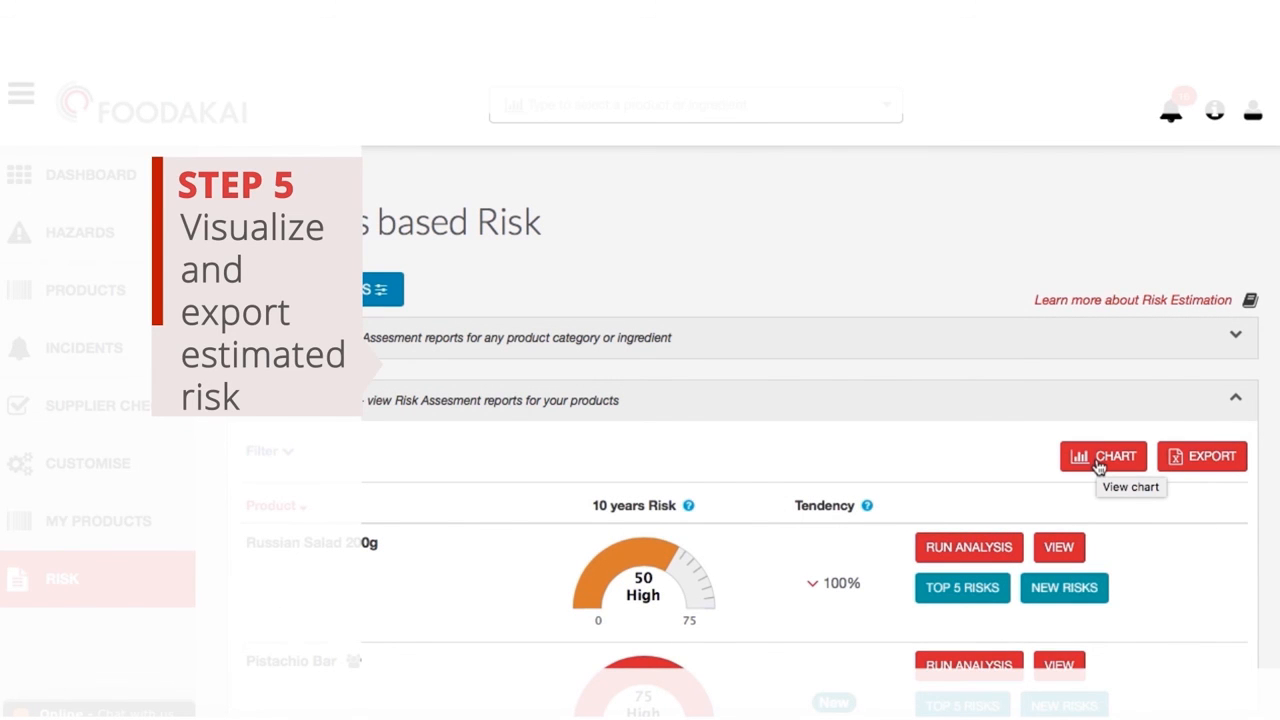
Show the tree-map chart of estimated risk for all saved products
click(1104, 456)
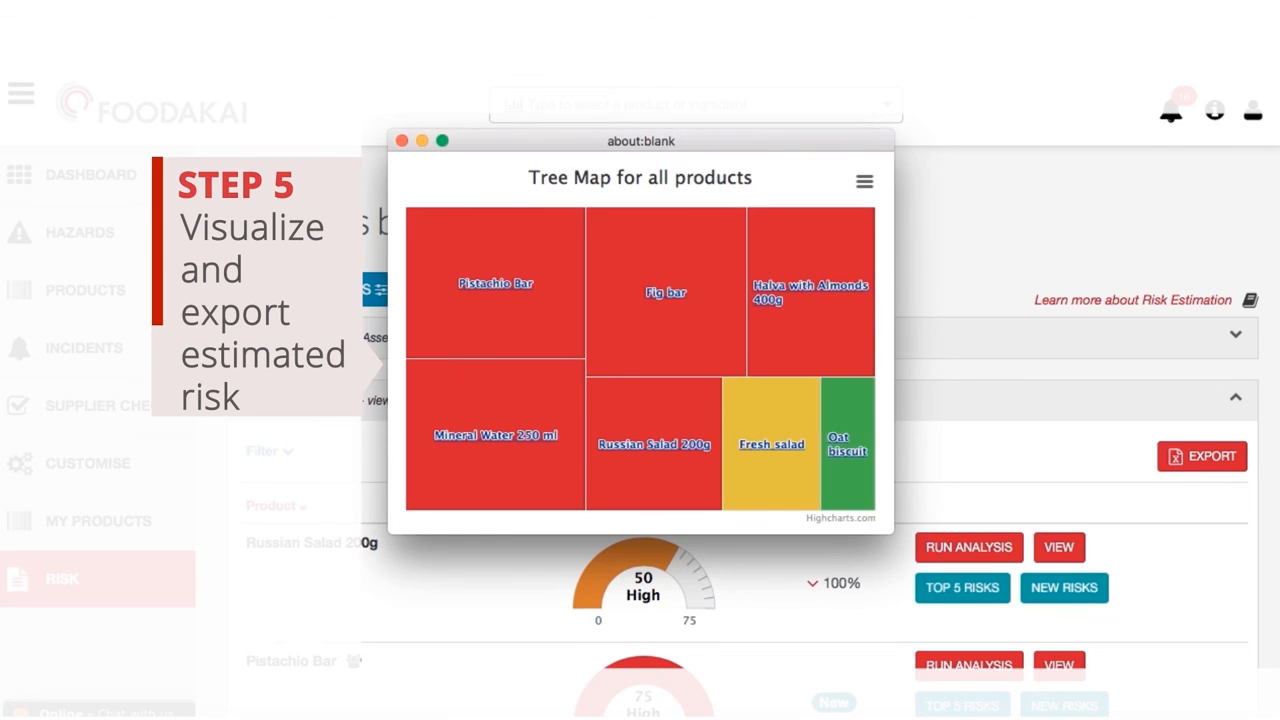